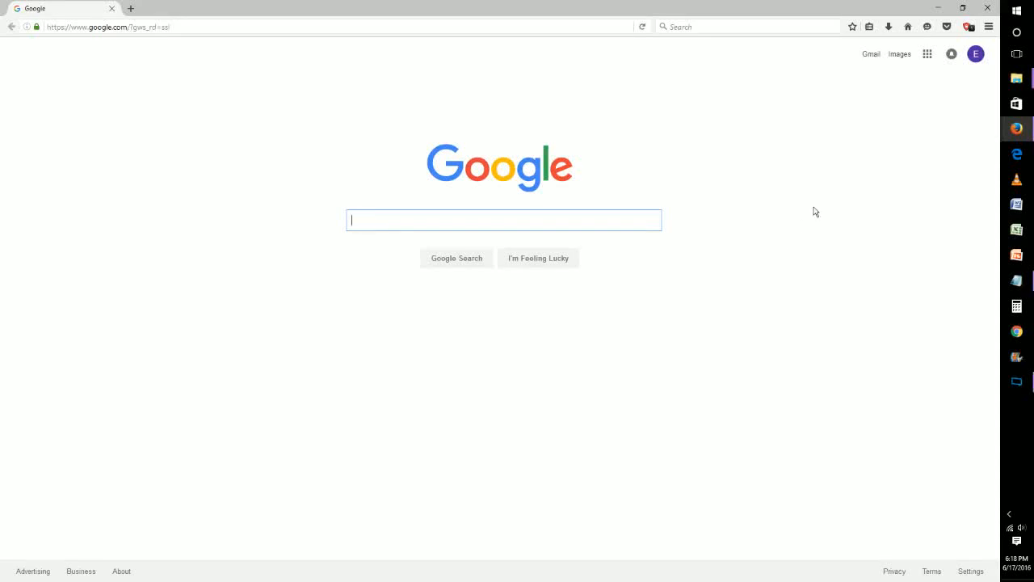
mouse_move(837, 149)
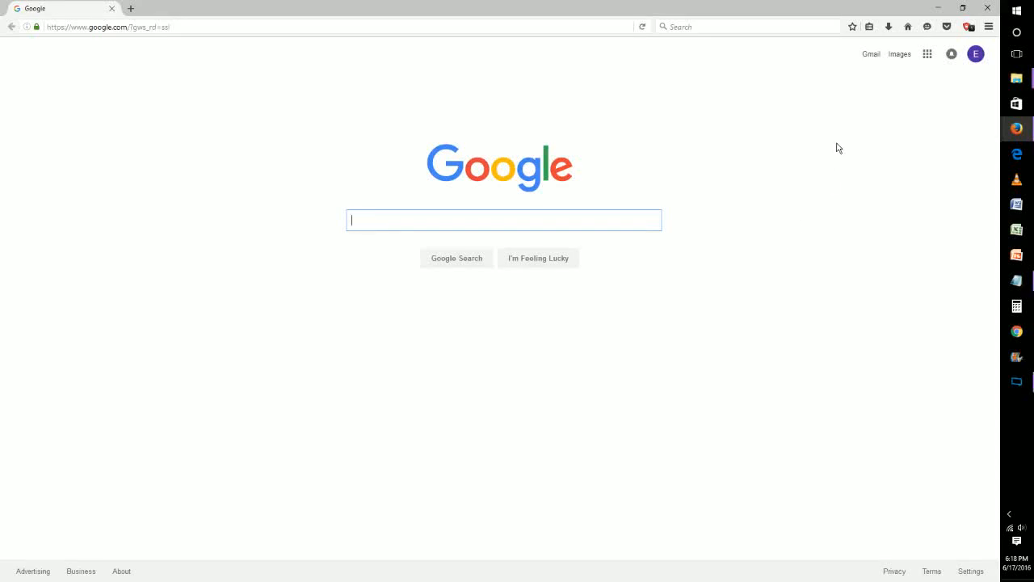
mouse_move(842, 54)
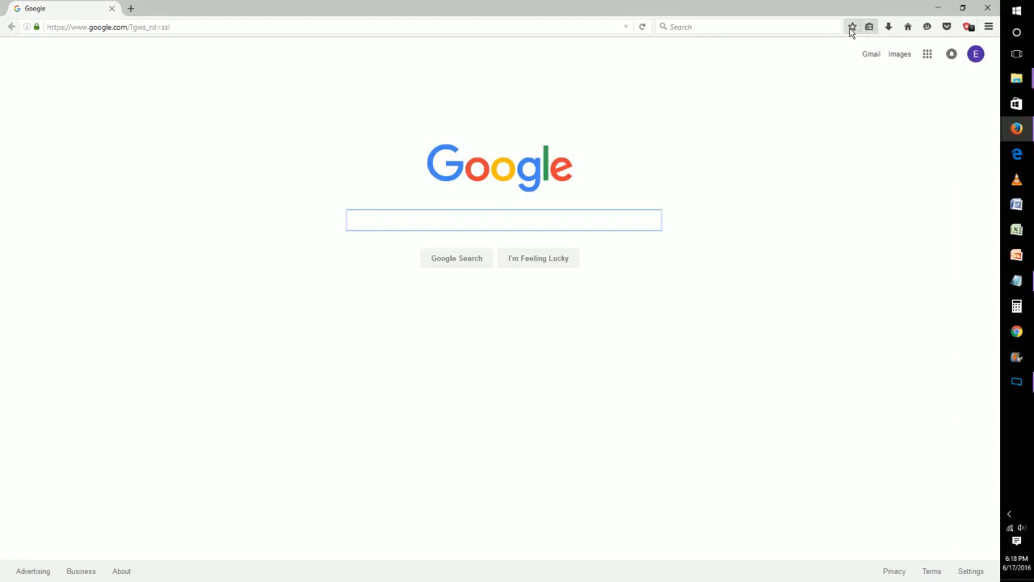
mouse_move(858, 32)
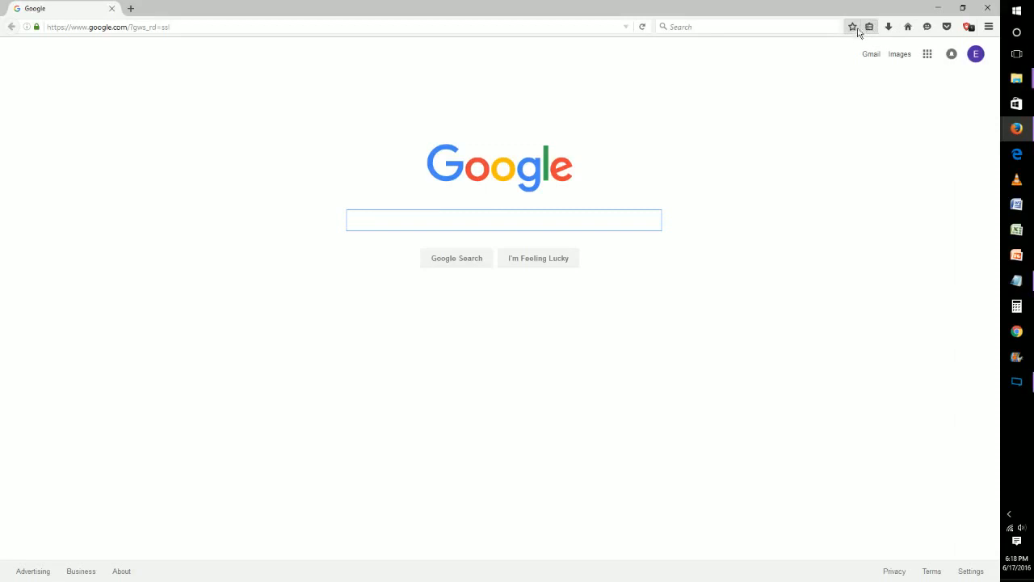
Review the existing saved bookmarks list from the Google homepage, then dismiss it
click(502, 220)
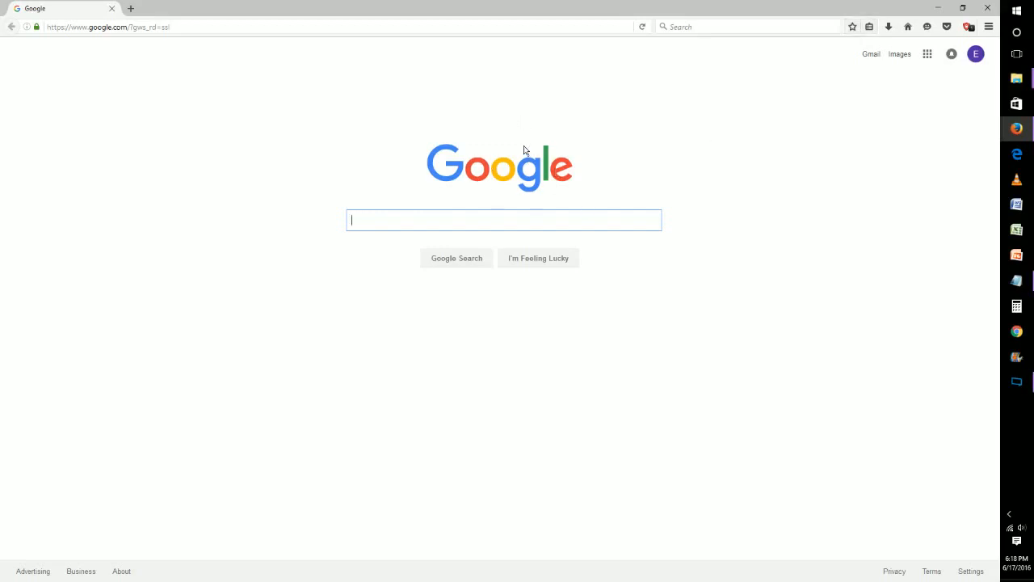
mouse_move(899, 54)
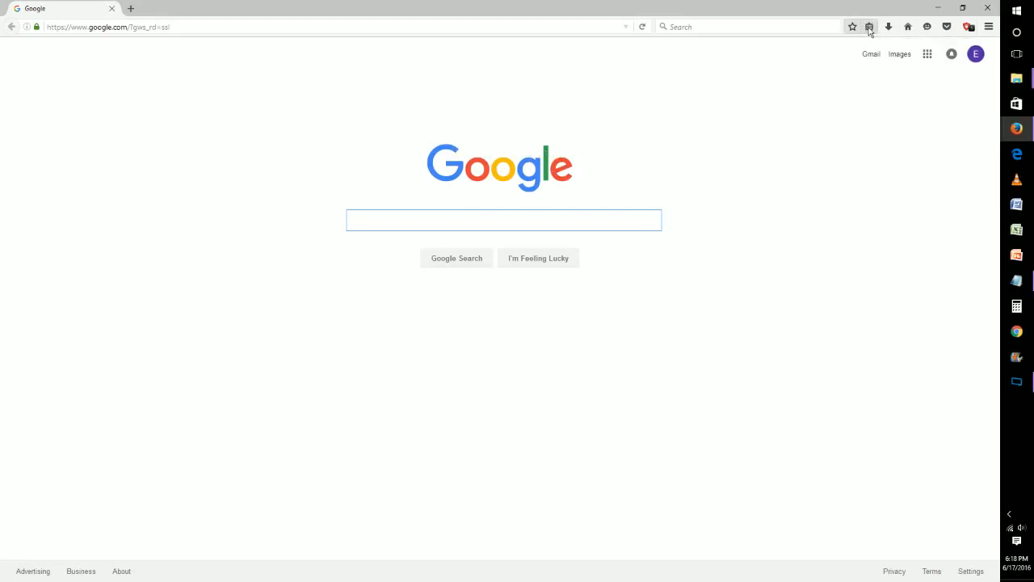
click(870, 26)
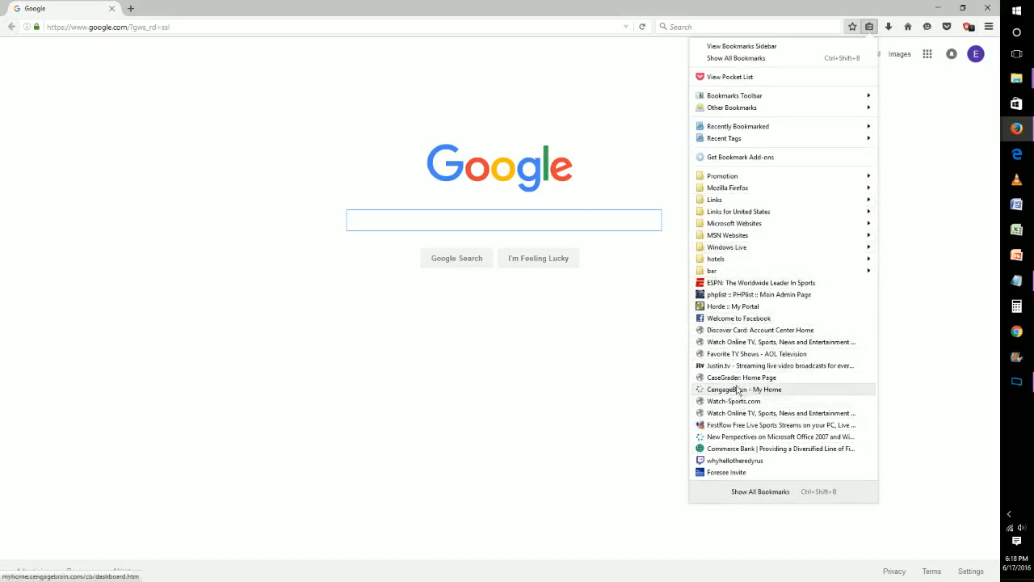
mouse_move(747, 342)
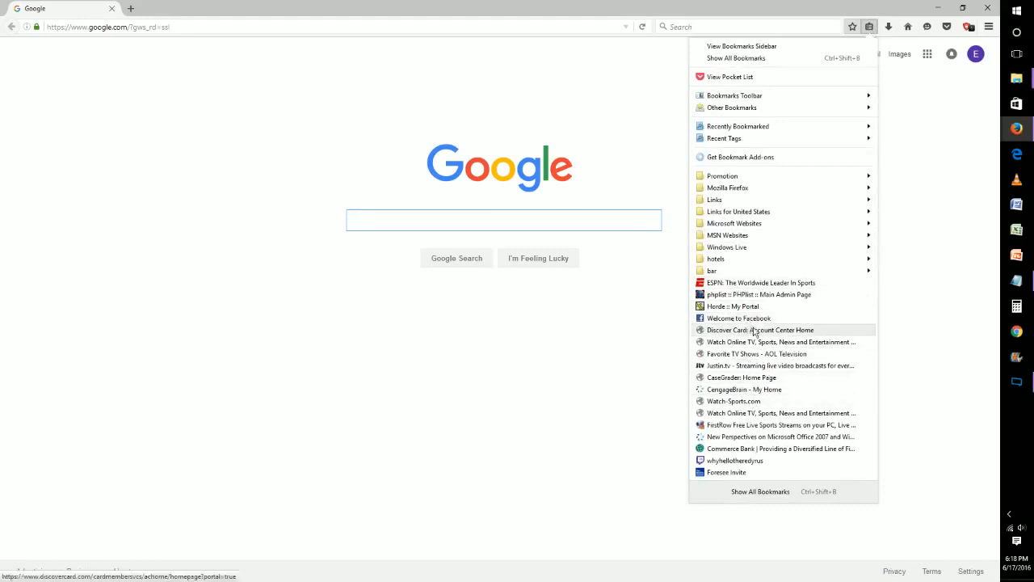
mouse_move(737, 210)
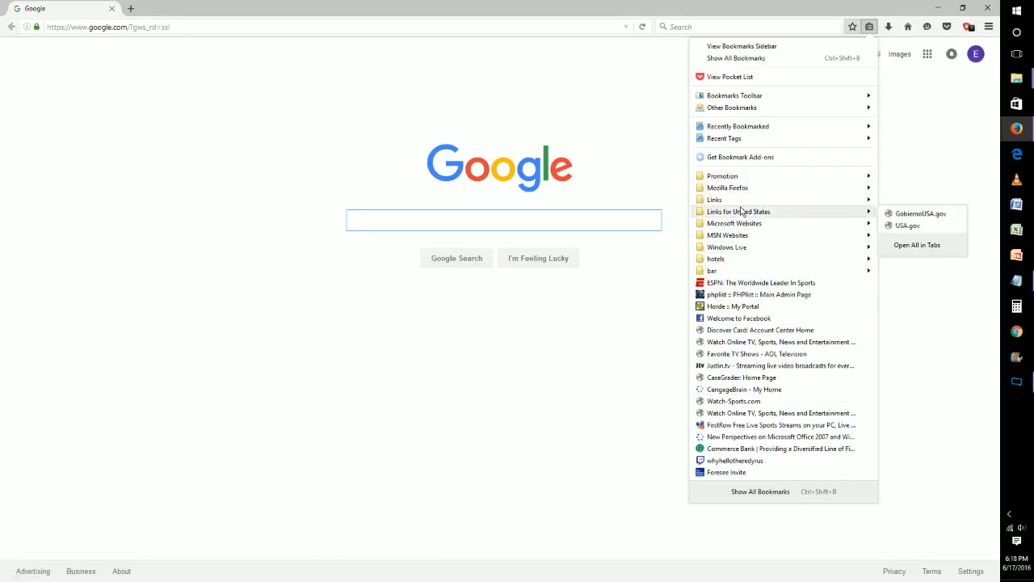
mouse_move(805, 401)
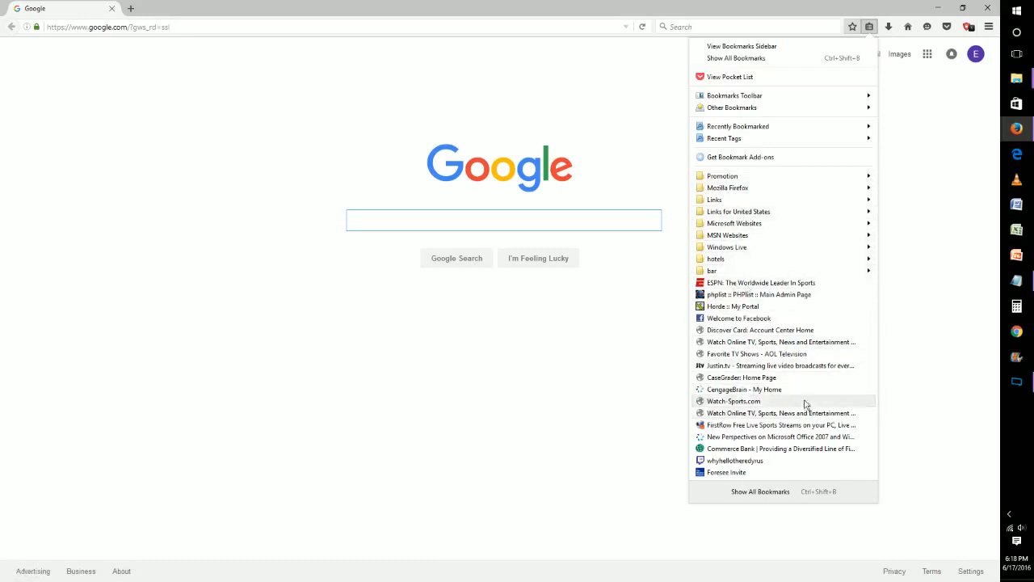
mouse_move(642, 359)
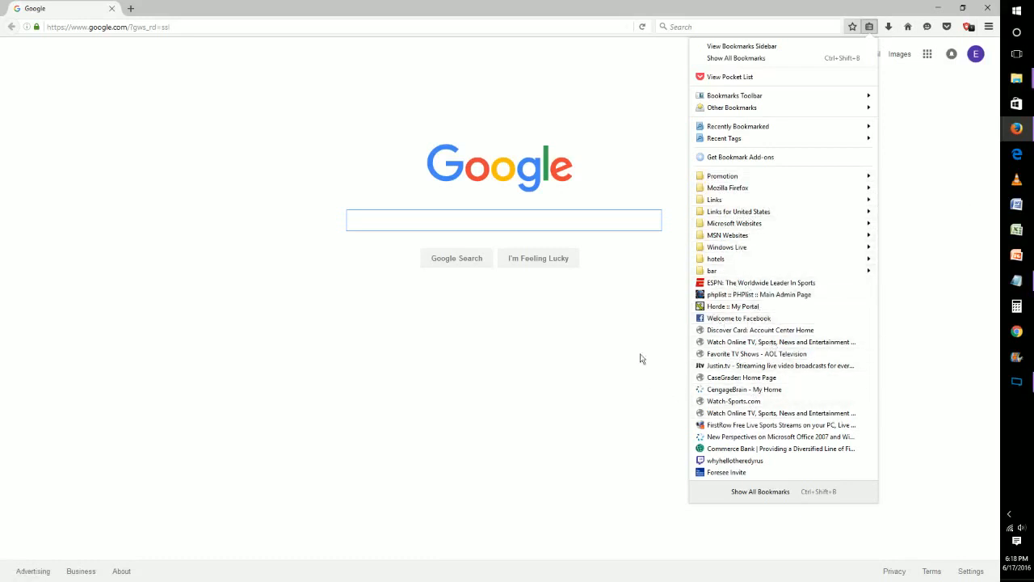
click(617, 160)
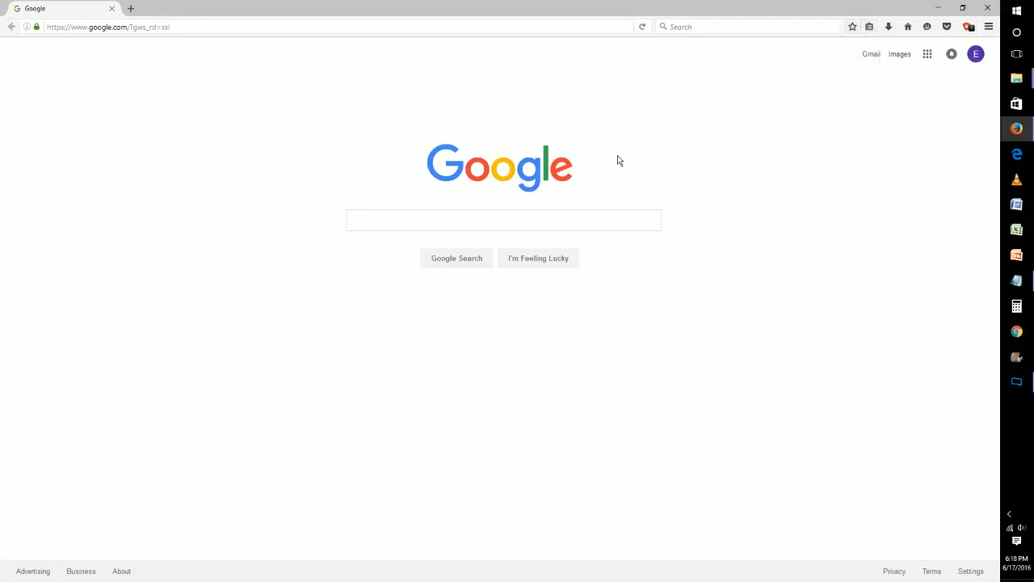
mouse_move(558, 138)
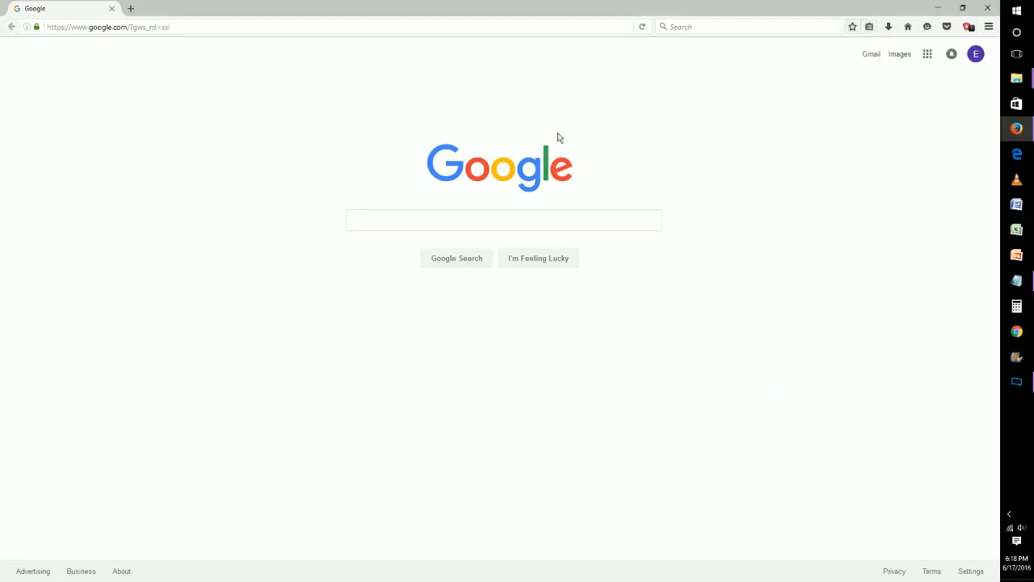
mouse_move(850, 39)
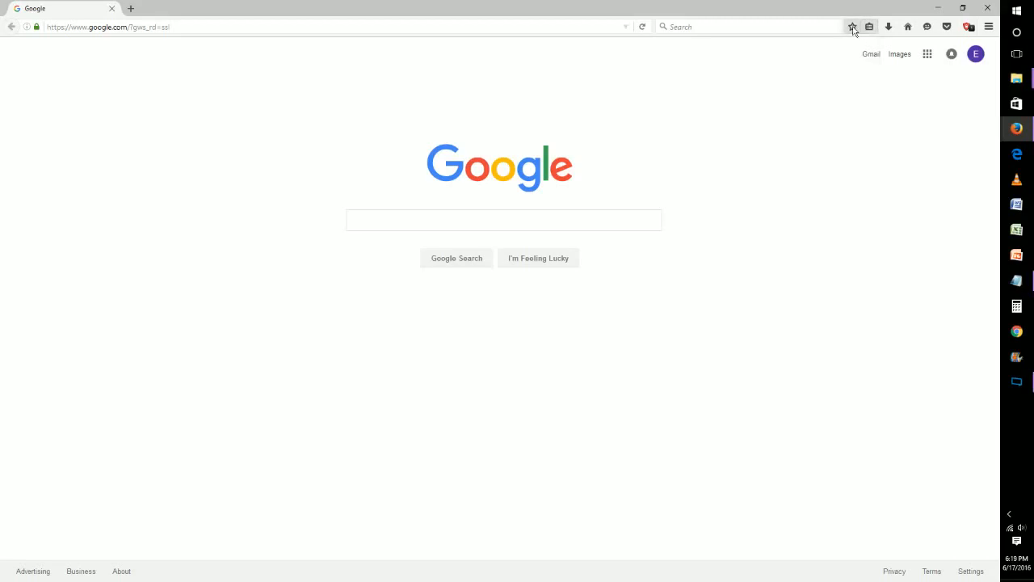
Bookmark the Google page with the star, filed under the Bookmarks Menu folder, and confirm Done
click(853, 26)
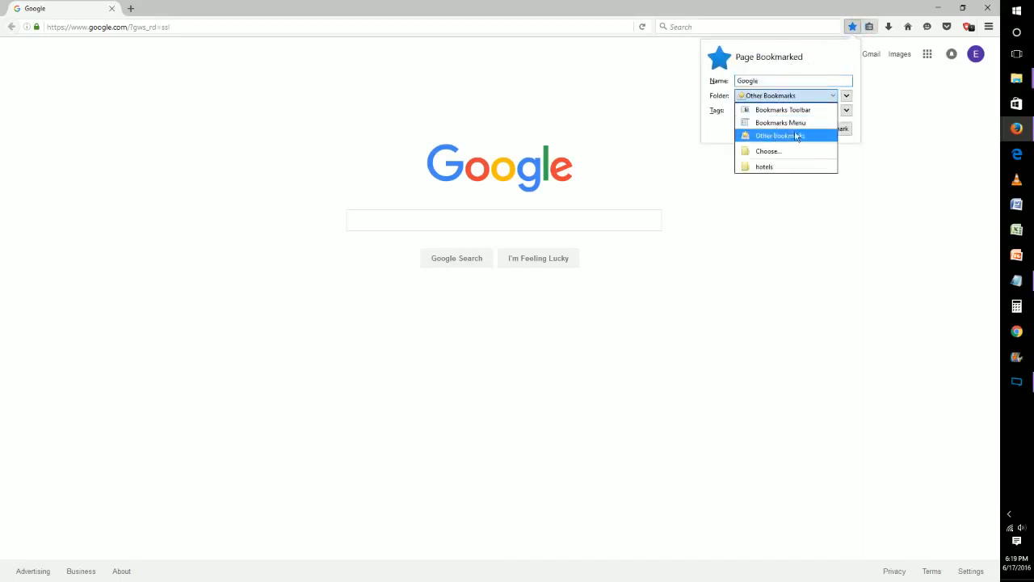
mouse_move(779, 122)
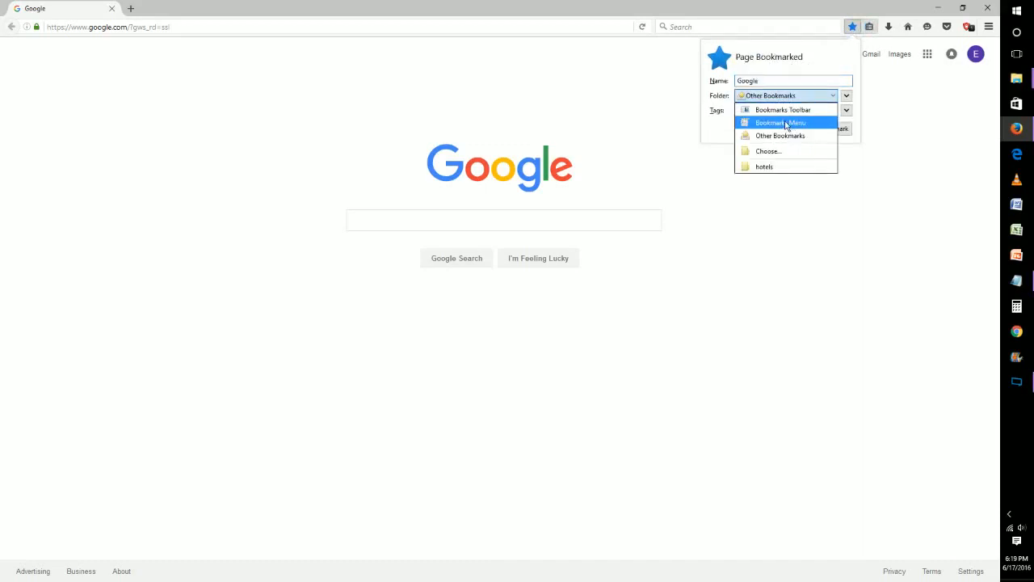
click(780, 122)
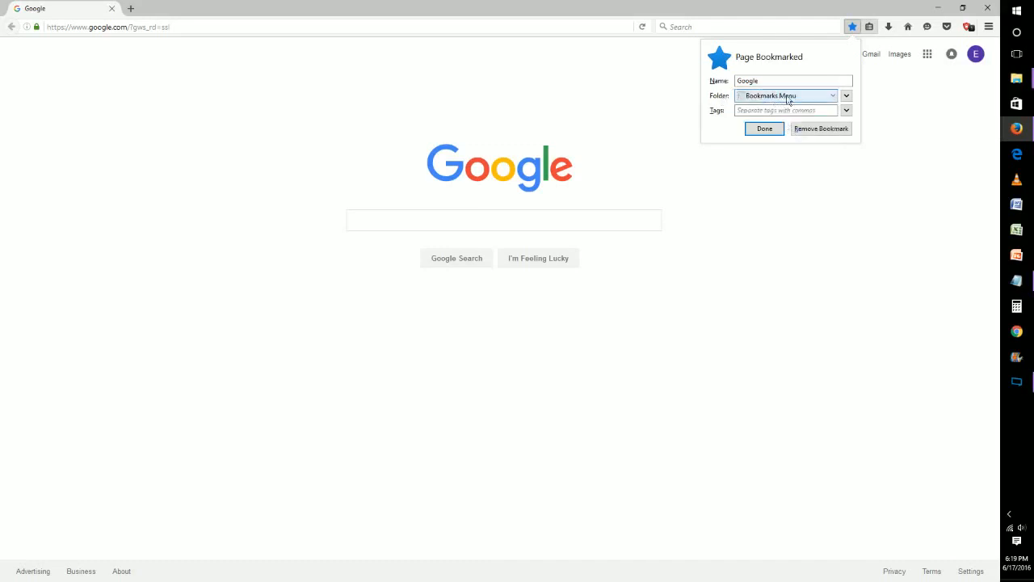
click(847, 95)
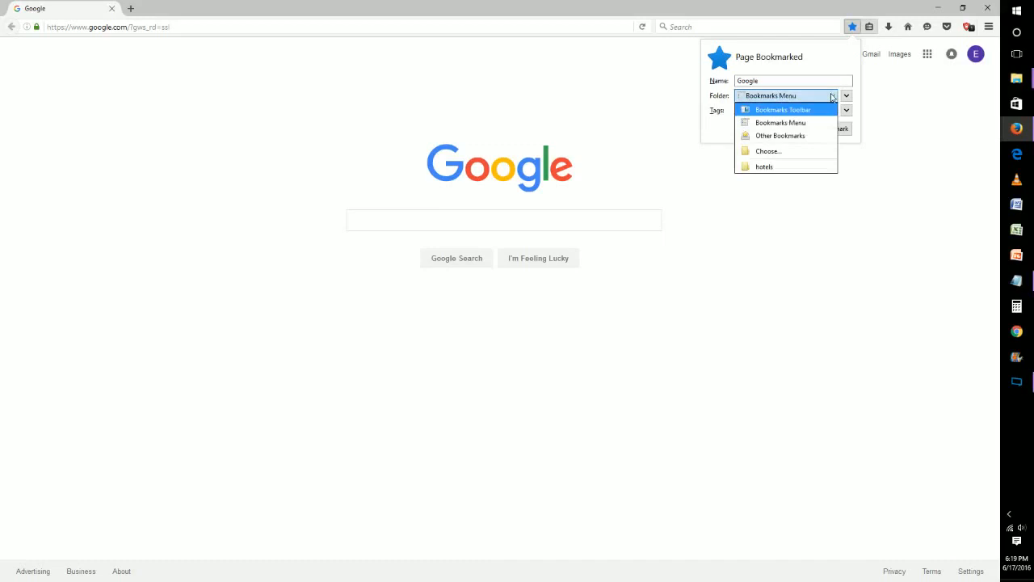
click(781, 122)
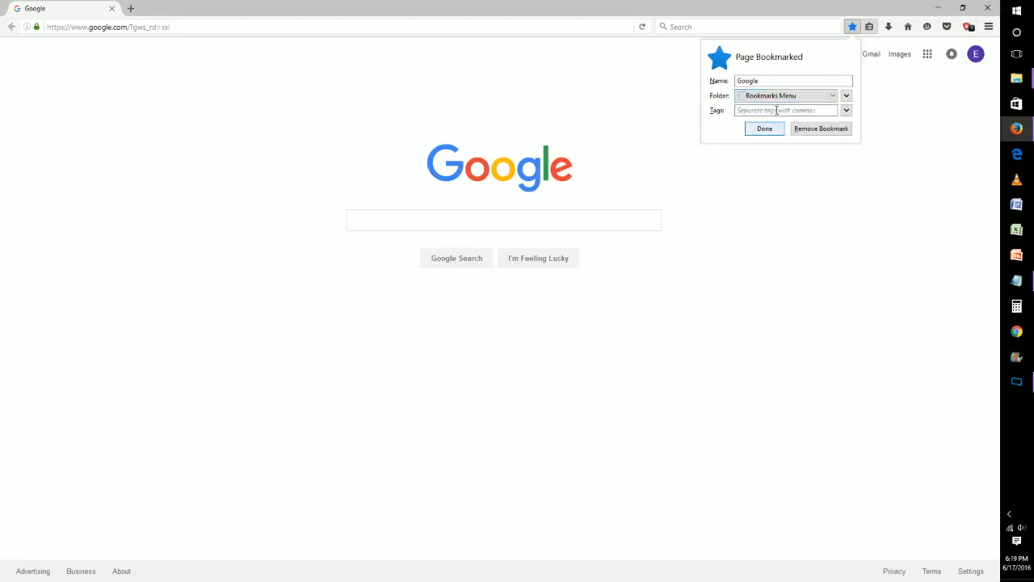
click(763, 129)
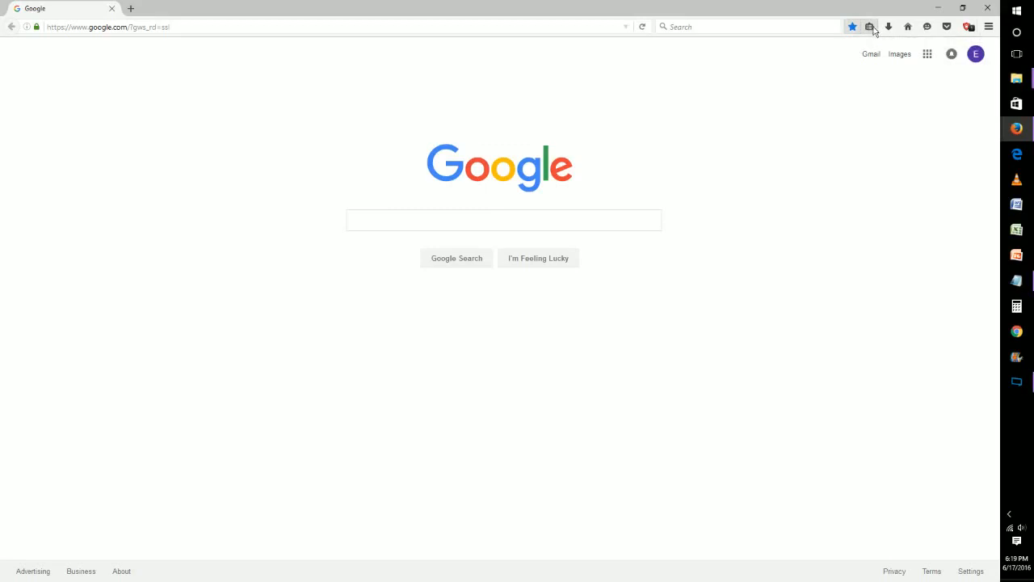
Move the Google bookmark up the list to sit just below the ESPN entry, then dismiss the menu
click(869, 26)
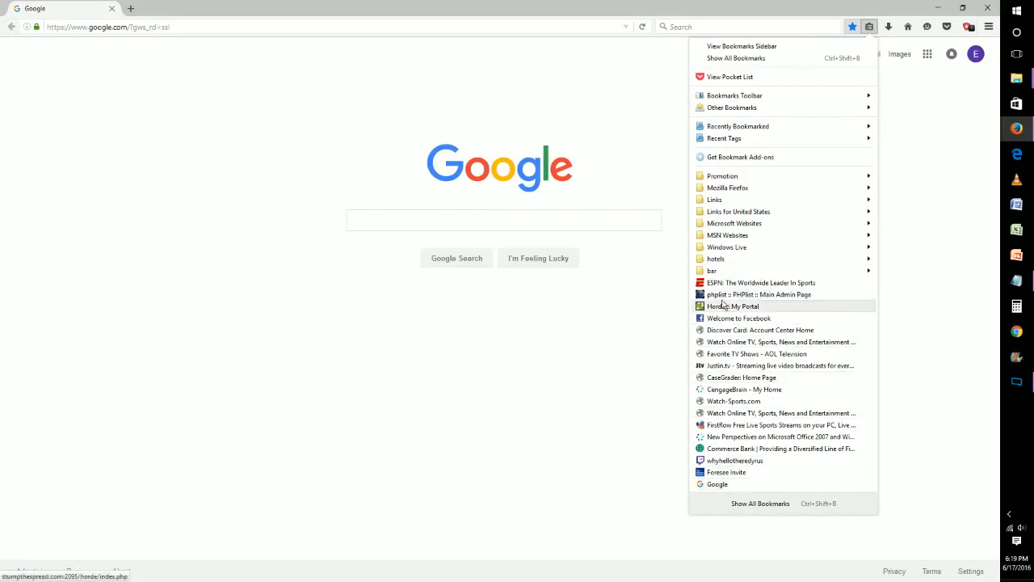
mouse_move(776, 366)
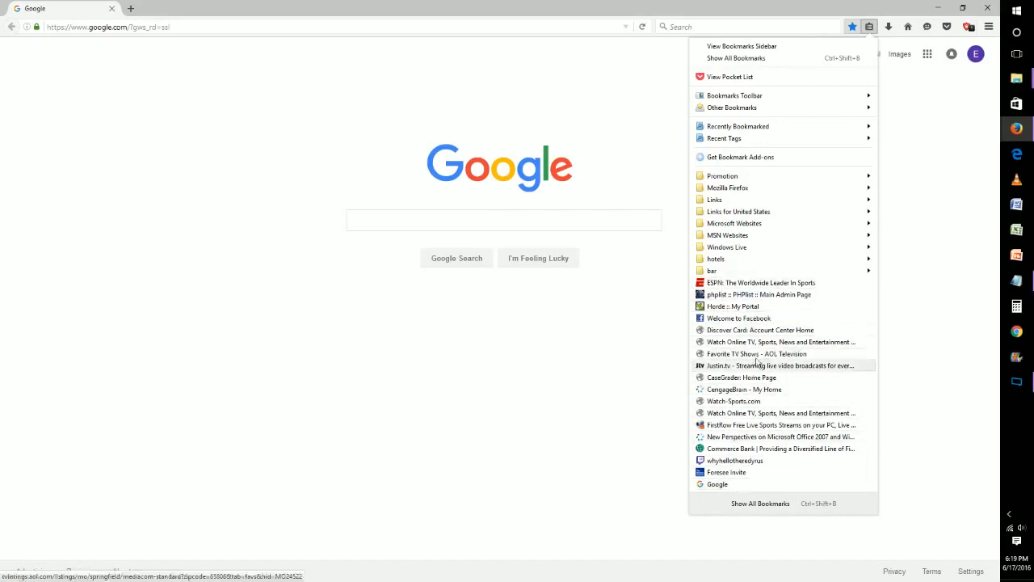
mouse_move(731, 485)
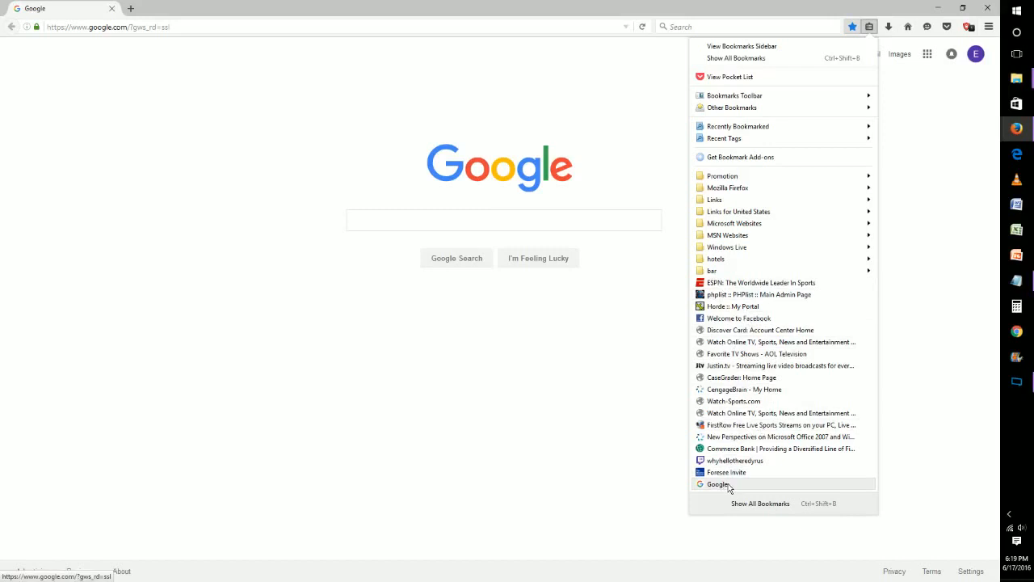
mouse_move(746, 364)
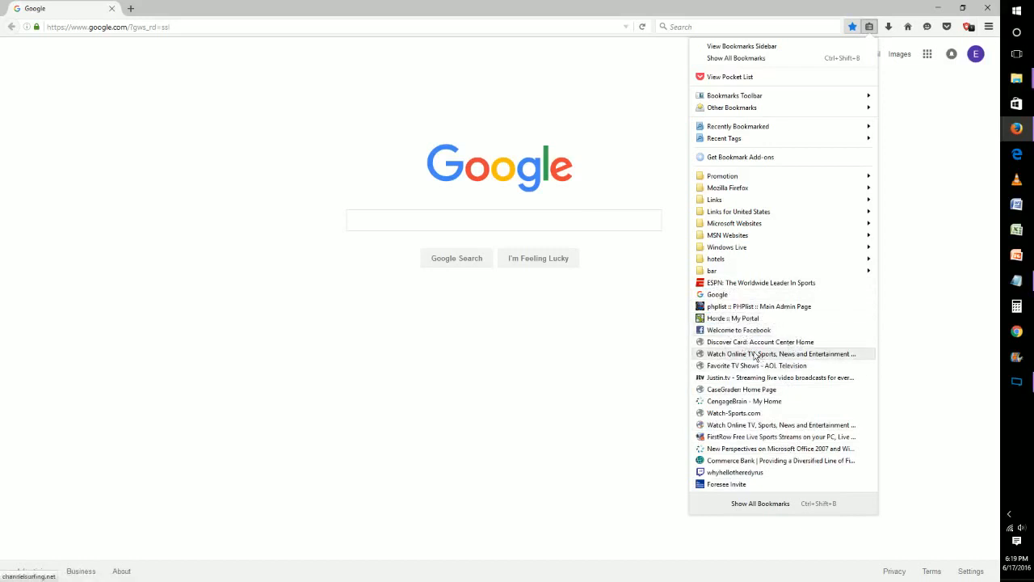
mouse_move(756, 365)
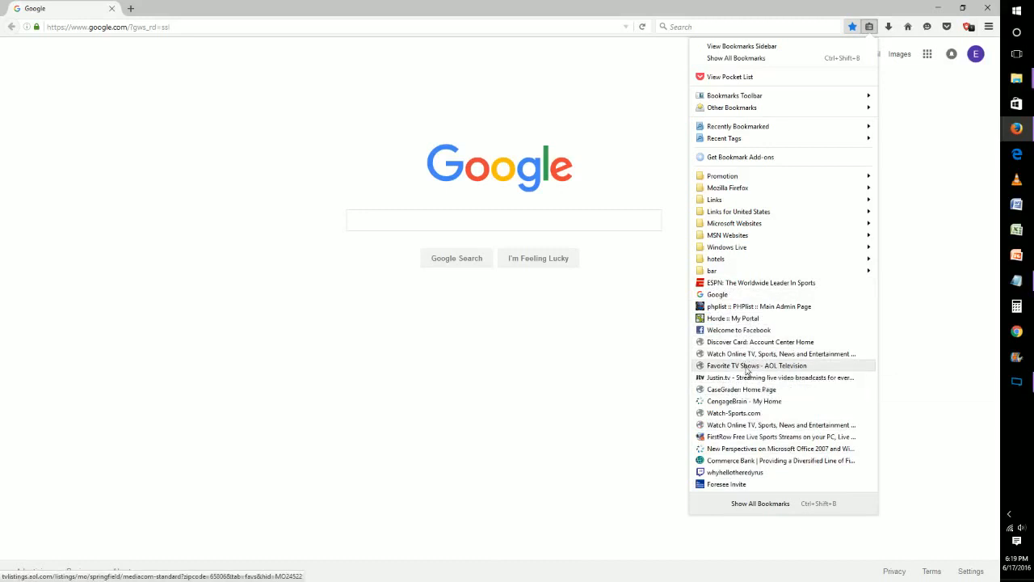
right_click(756, 365)
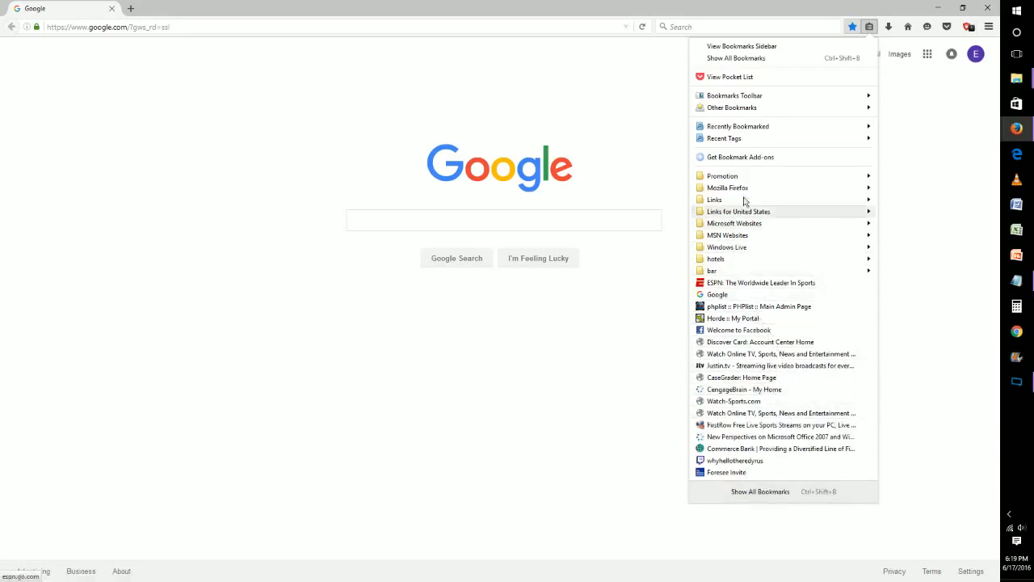
click(504, 97)
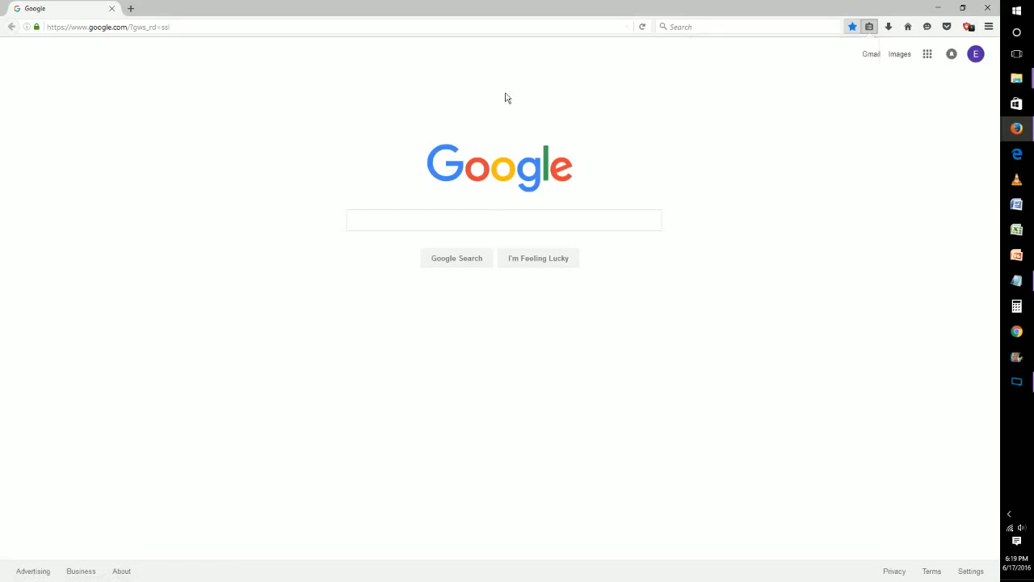
mouse_move(236, 79)
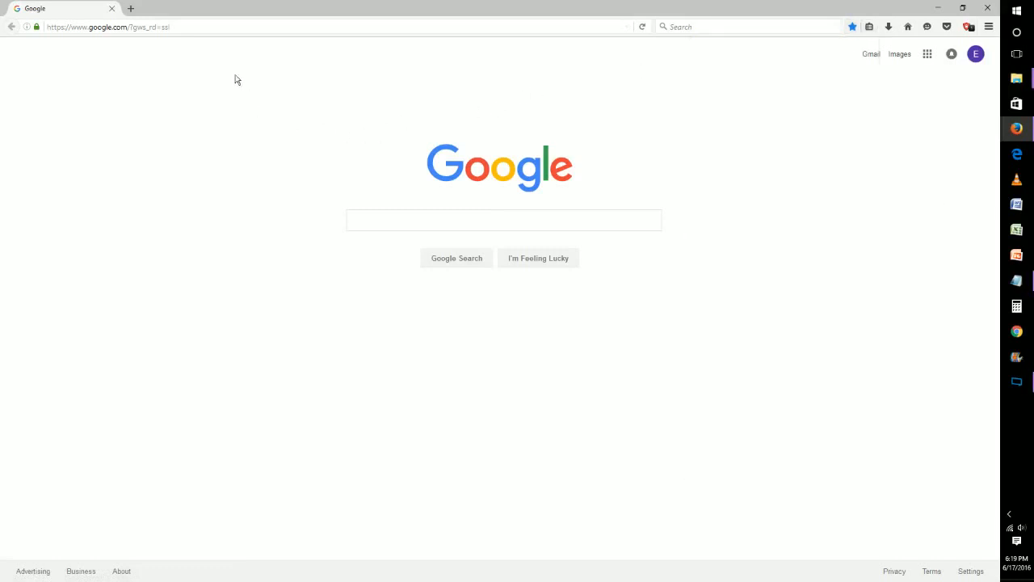
mouse_move(256, 52)
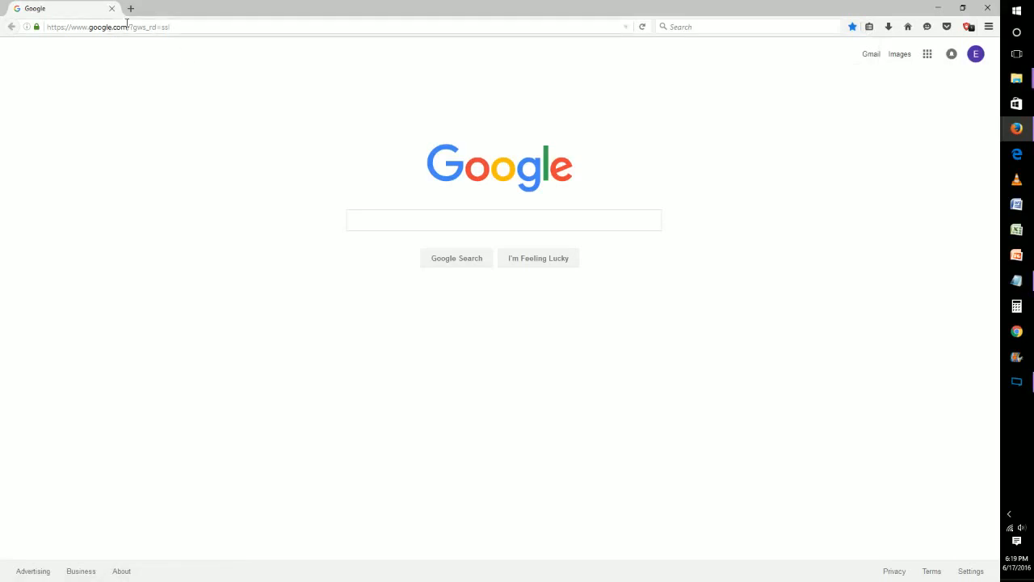
click(105, 26)
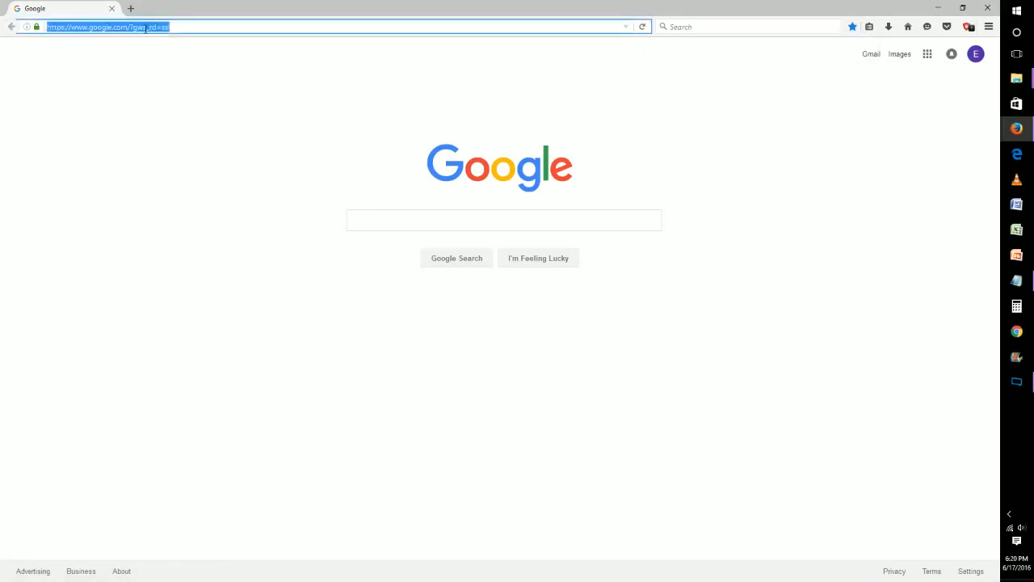
text(google.co)
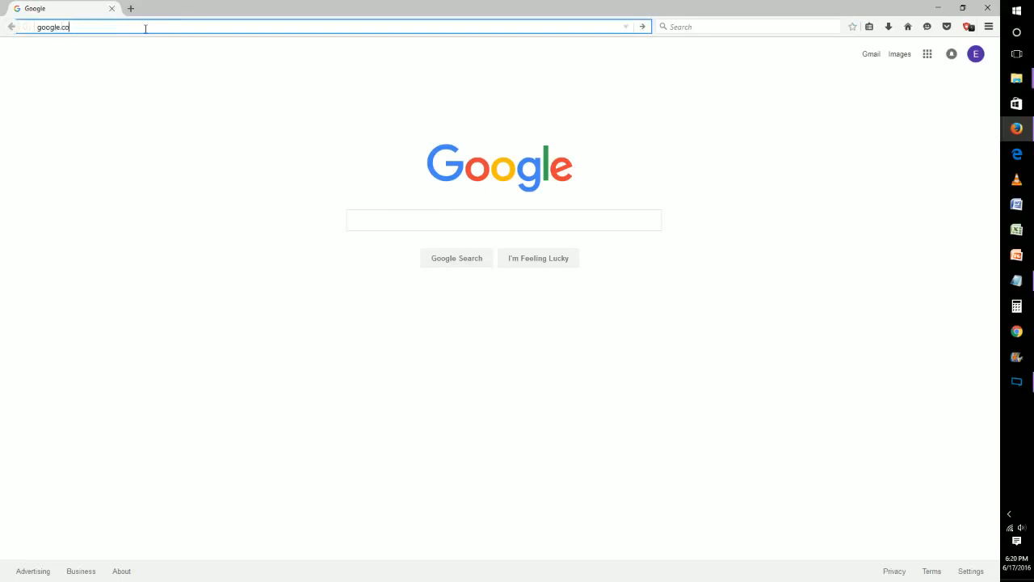
key(Backspace)
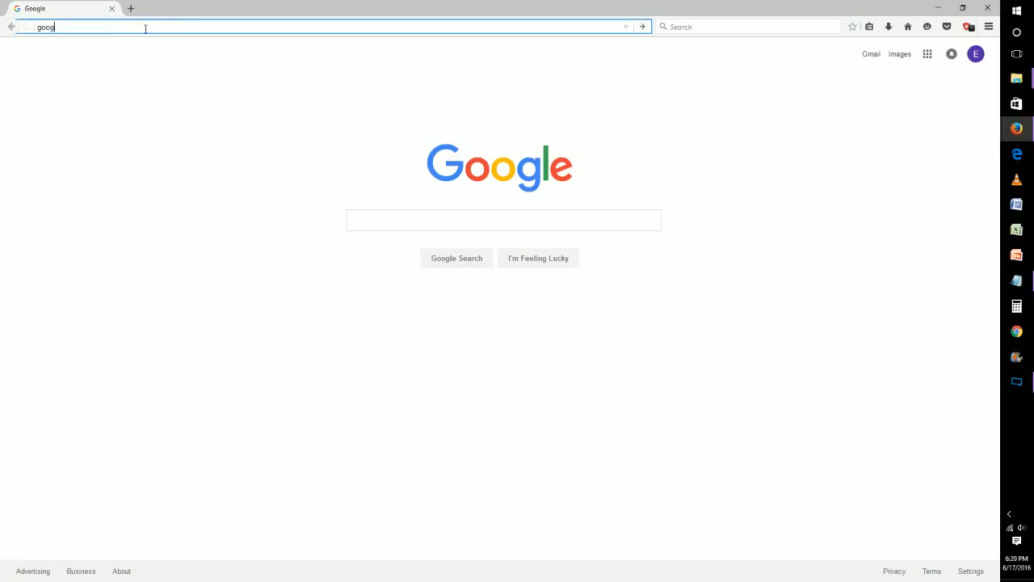
text(esp)
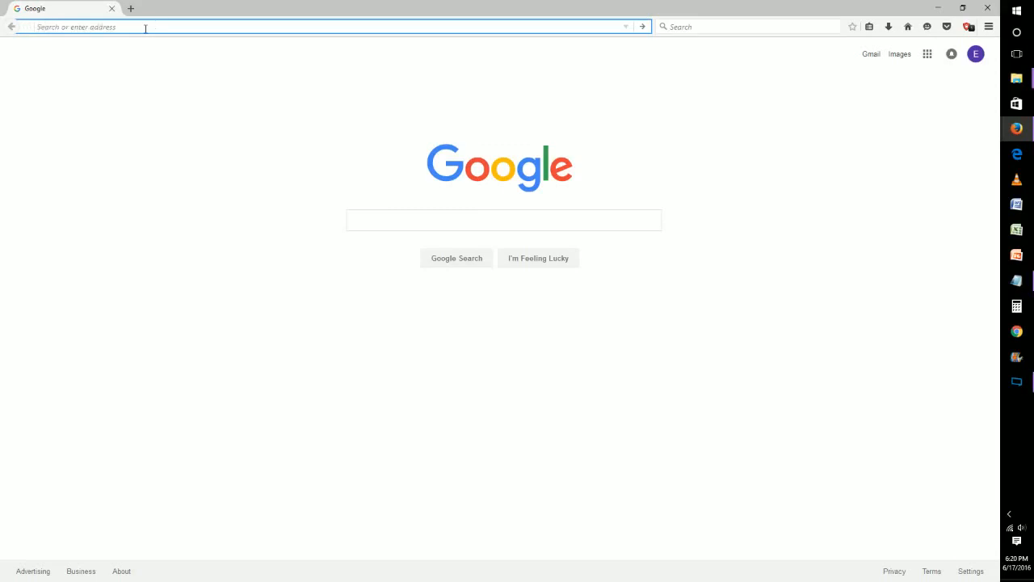
mouse_move(105, 49)
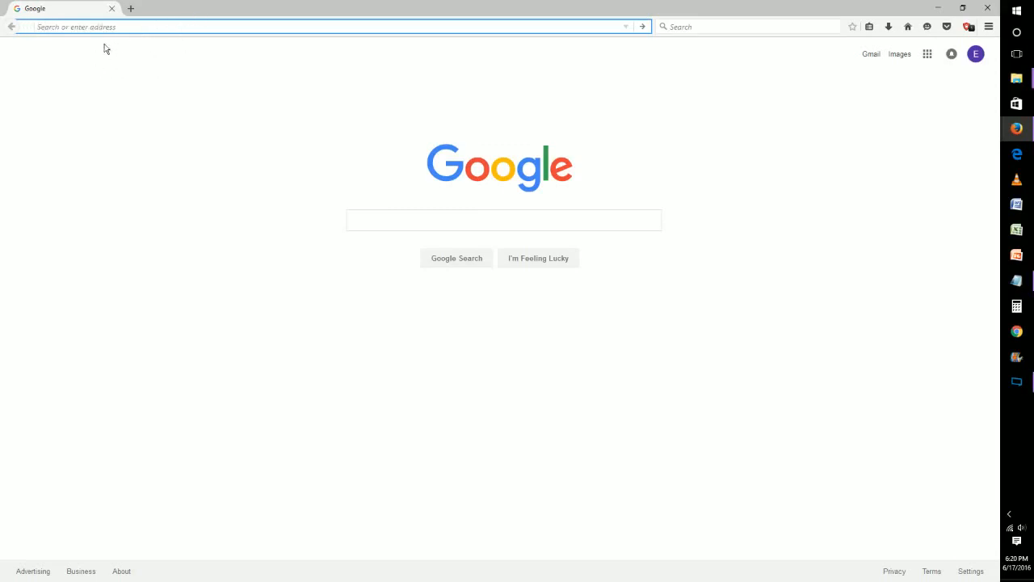
click(324, 26)
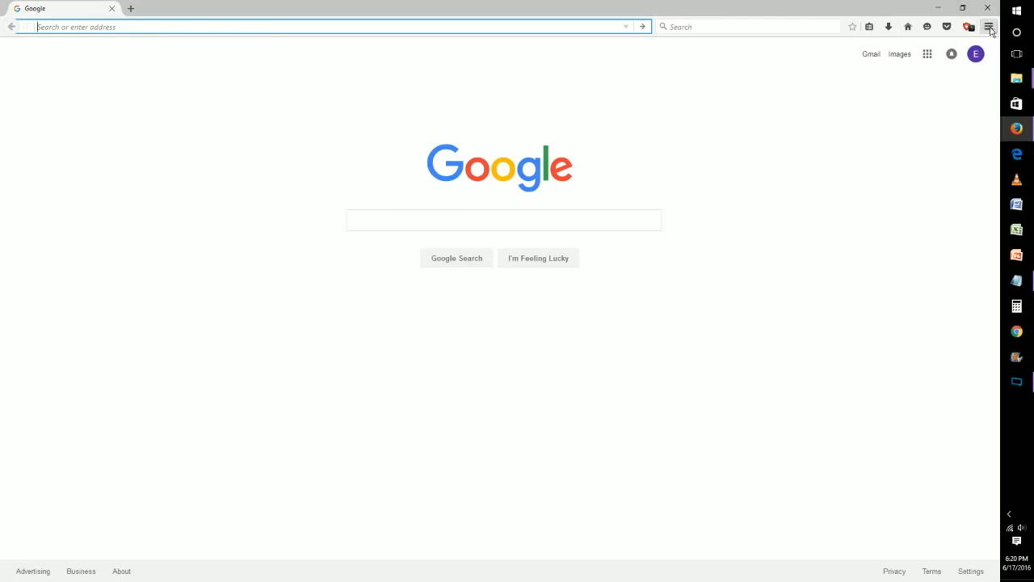
In Options > Privacy, tick Bookmarks as the only Location Bar suggestion source
click(989, 26)
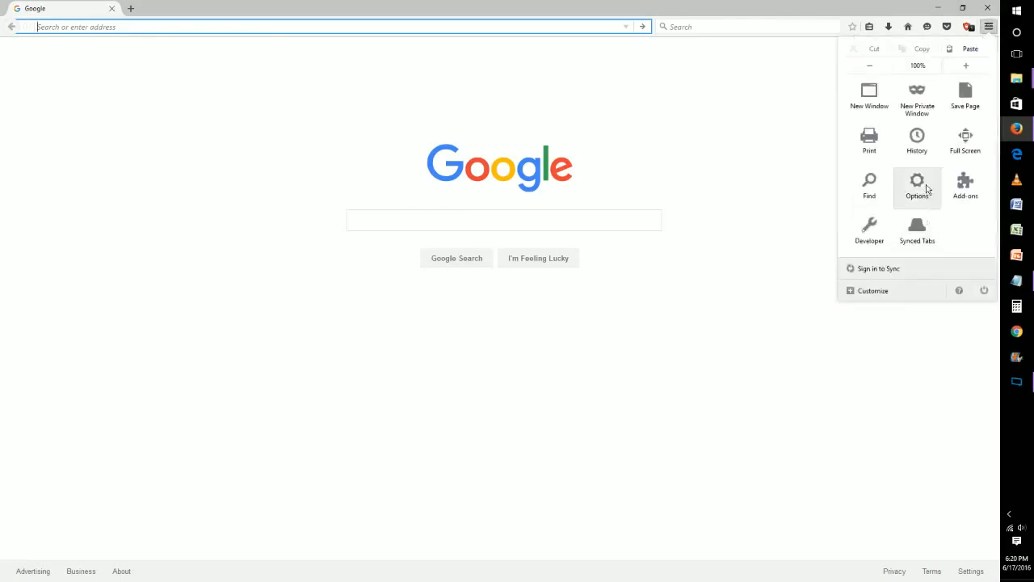
click(918, 186)
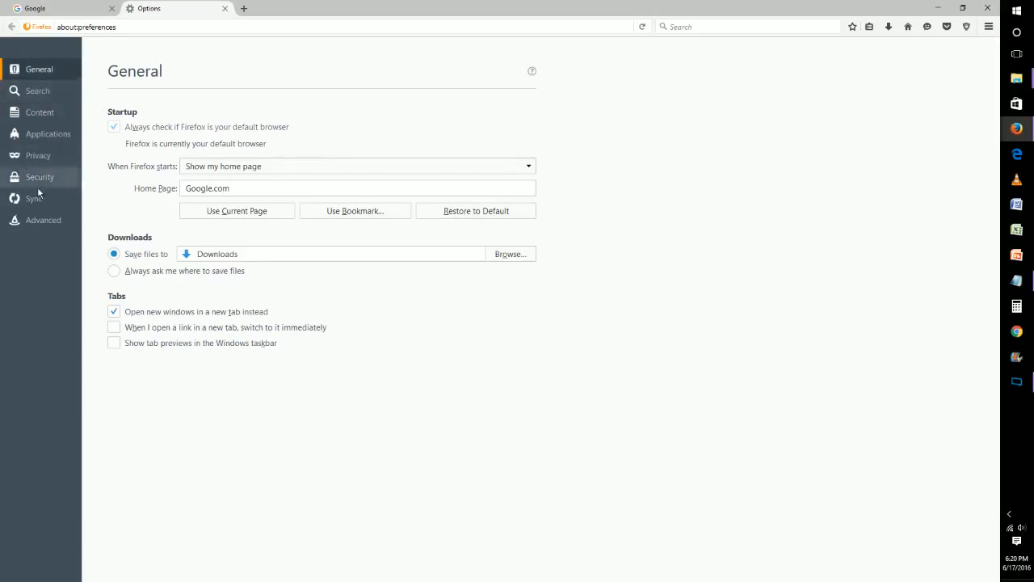
click(38, 155)
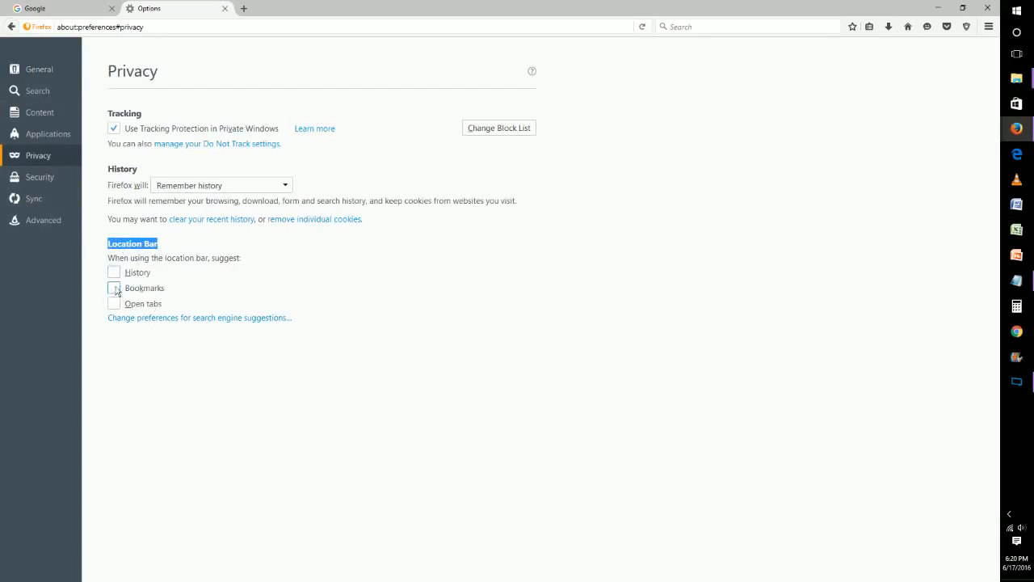
click(114, 288)
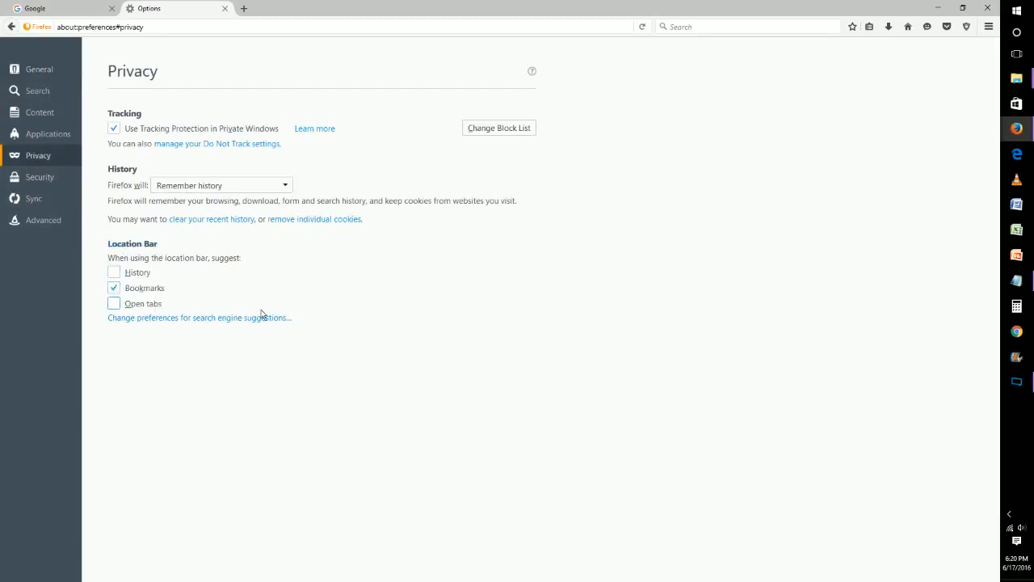
click(100, 26)
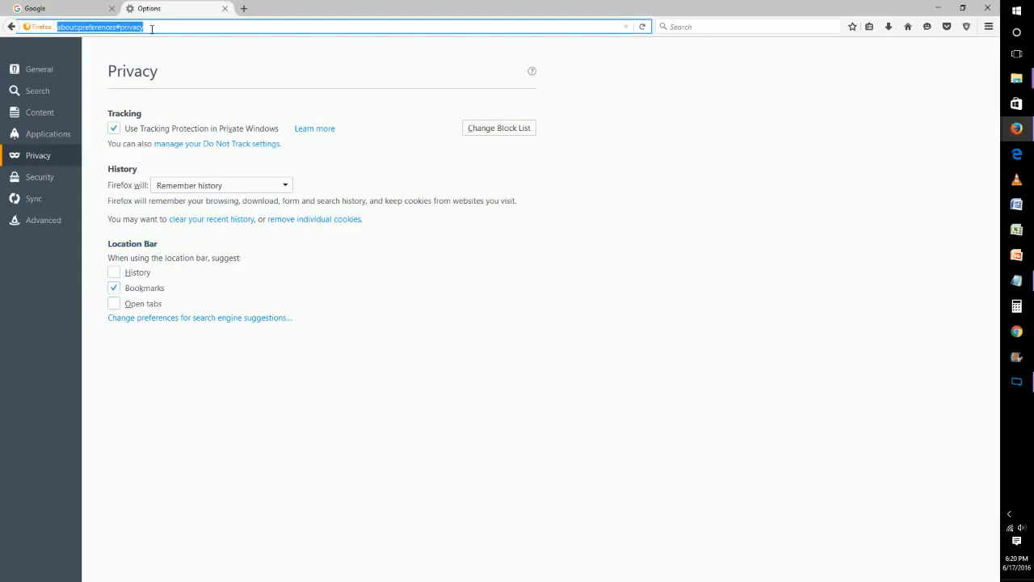
Test address-bar suggestions with "espn" and "googl", return to the suggested Google bookmark
text(esp)
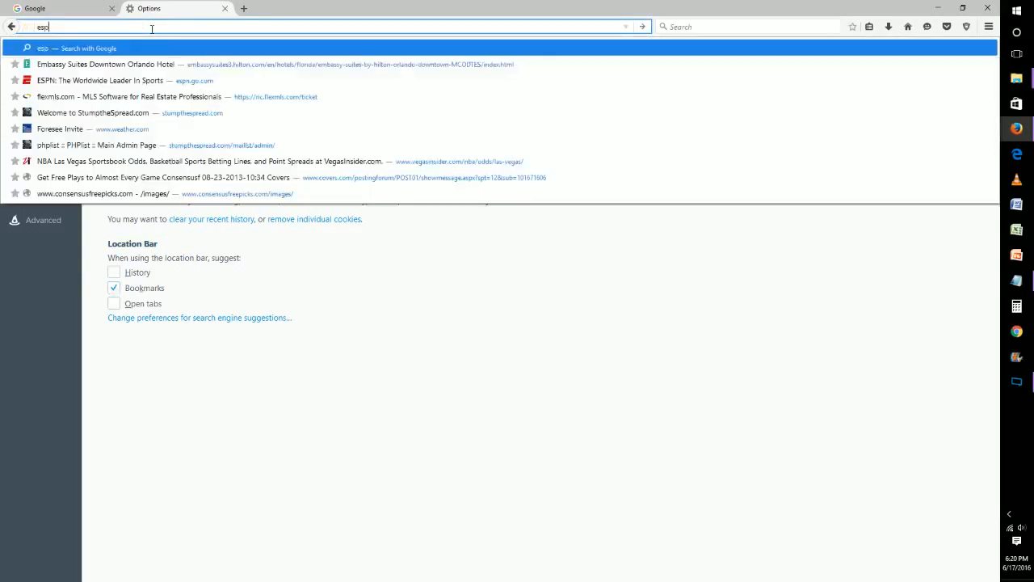
text(n)
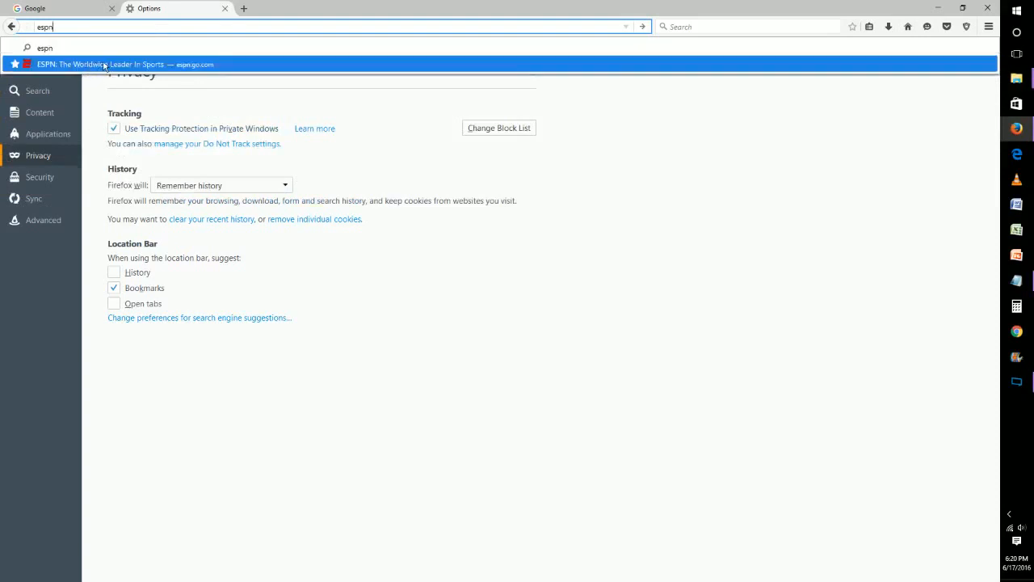
mouse_move(121, 65)
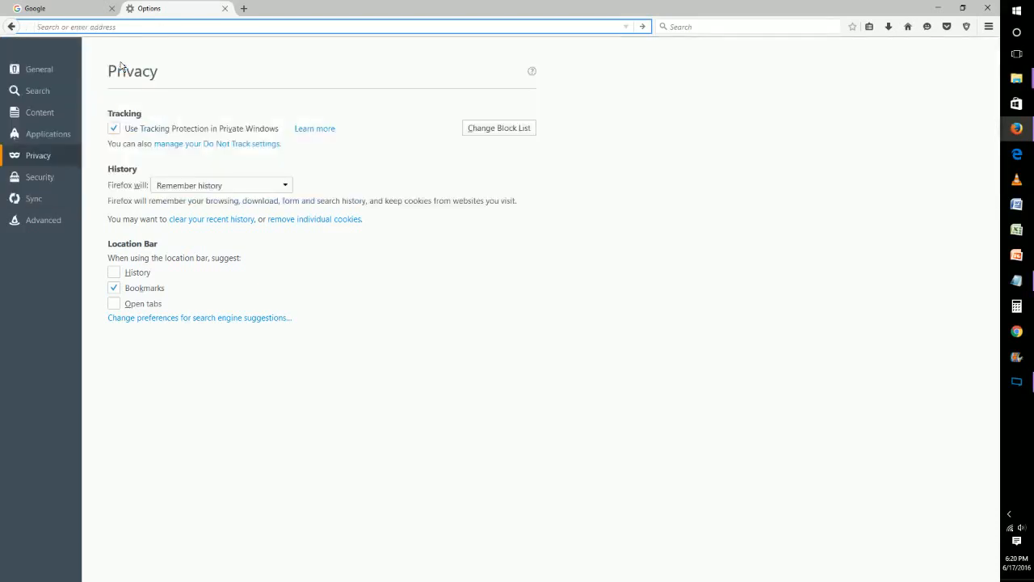
text(googl)
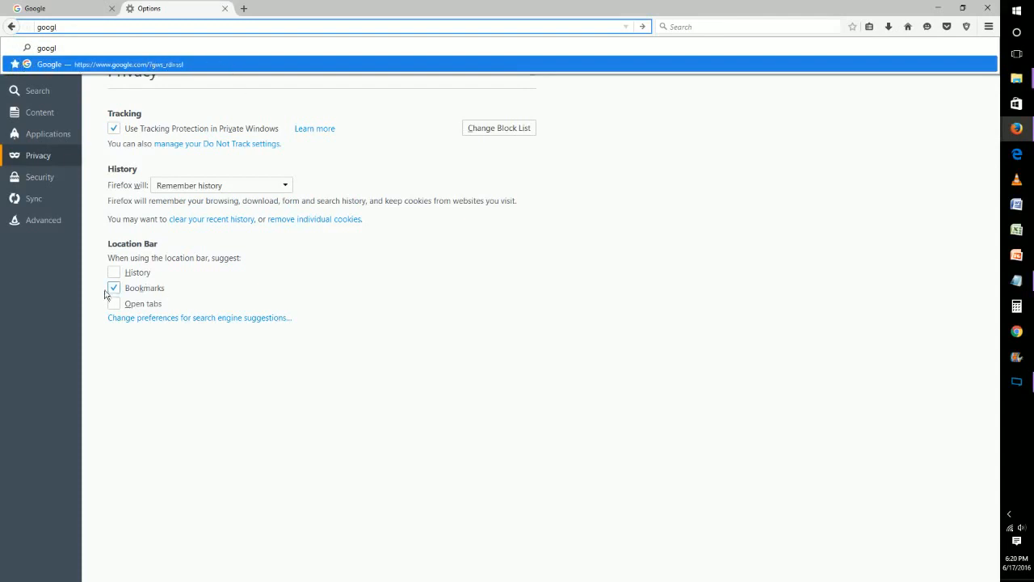
click(113, 287)
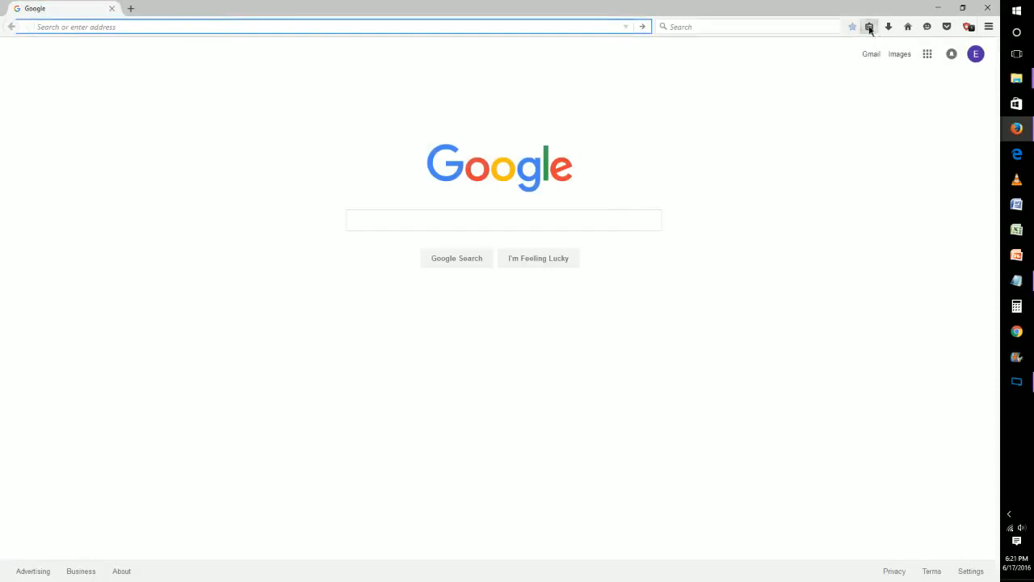
click(869, 26)
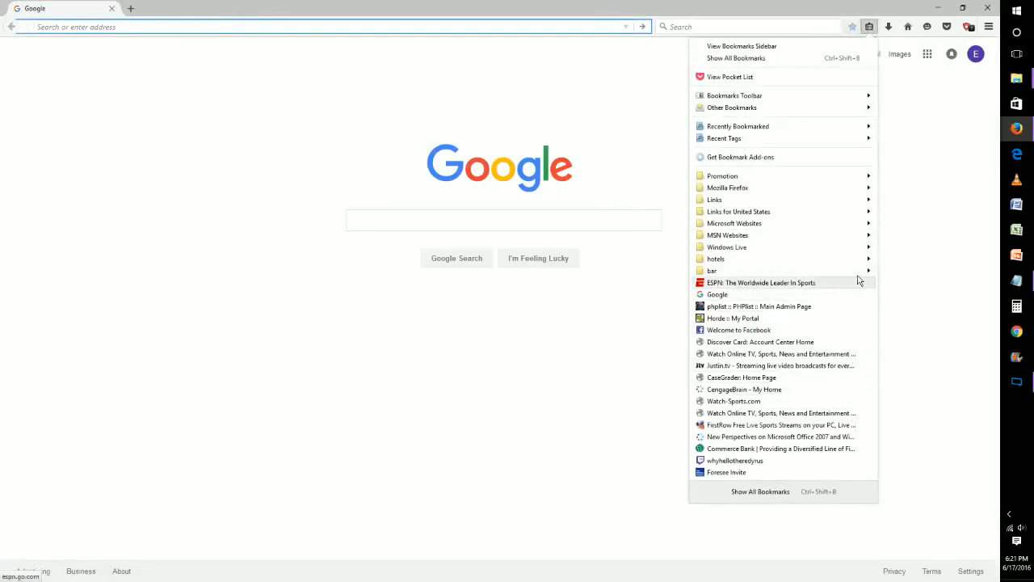
mouse_move(837, 305)
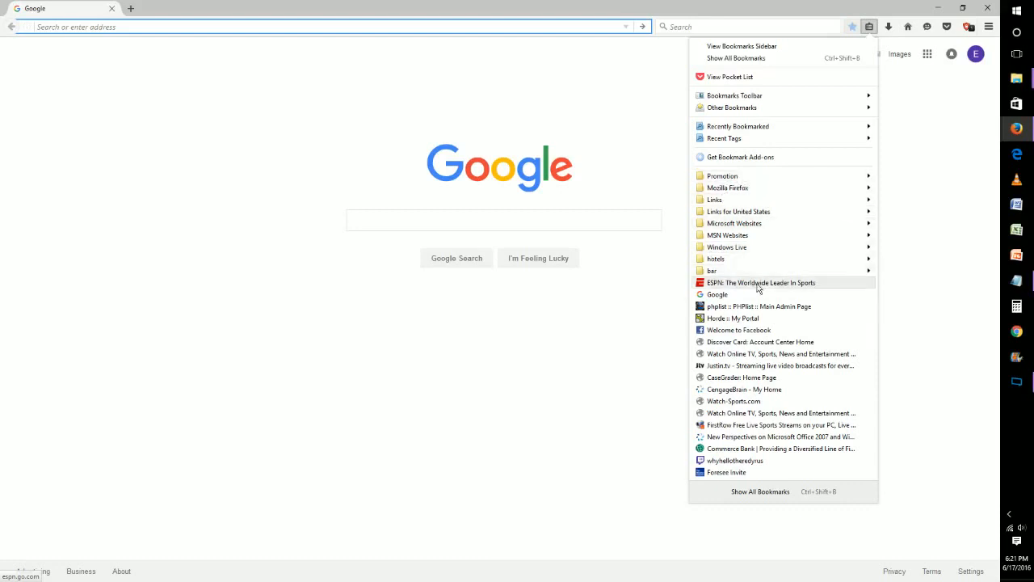
mouse_move(805, 259)
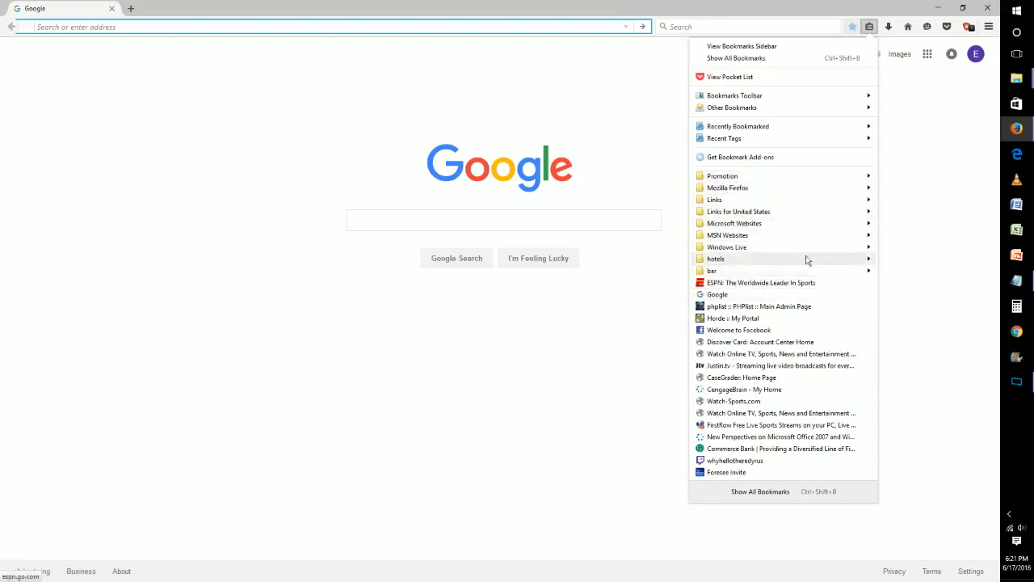
mouse_move(717, 258)
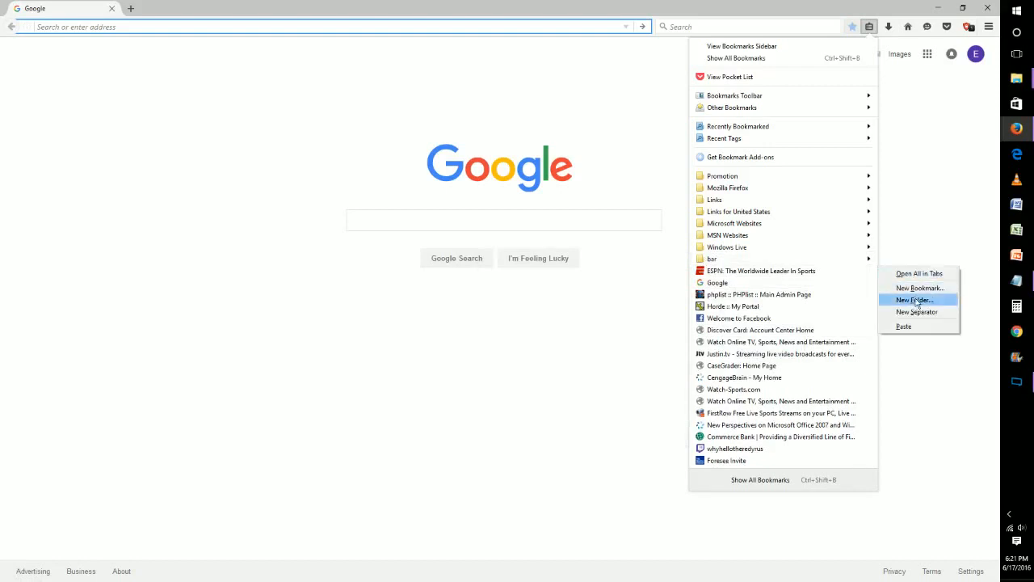
Create a new bookmarks folder named Hotels at the end of the Bookmarks Menu
click(915, 299)
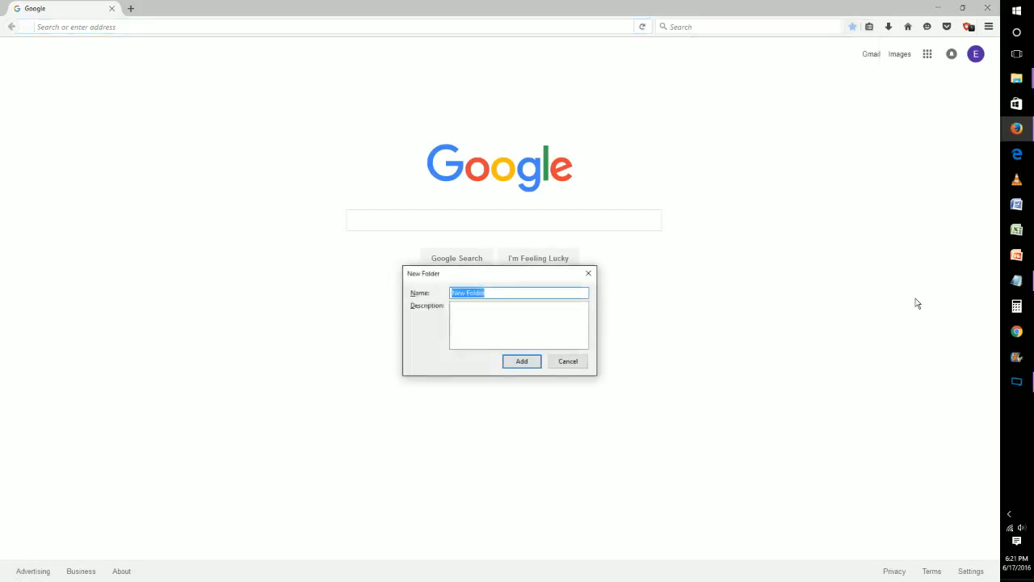
text(ho)
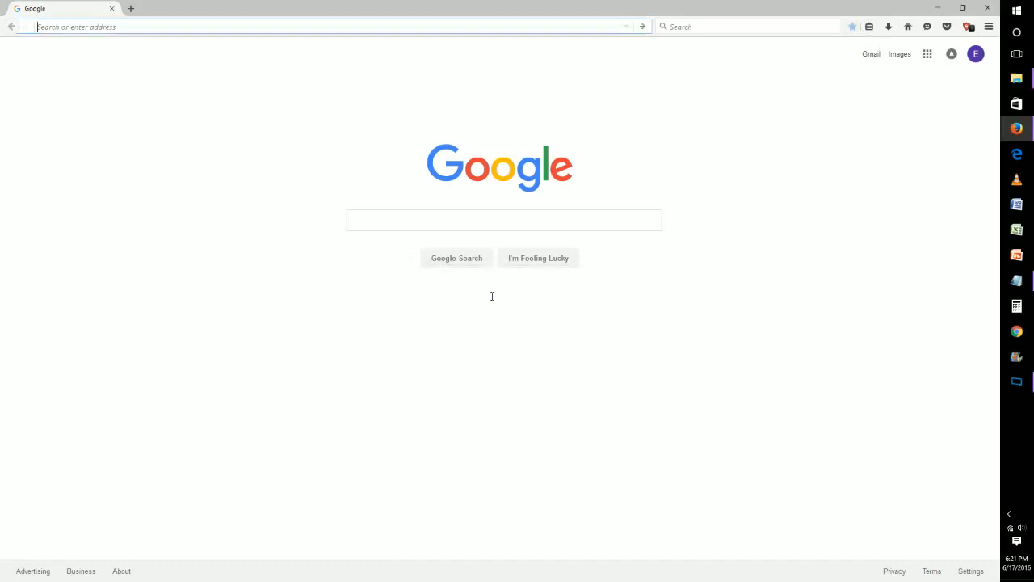
click(869, 26)
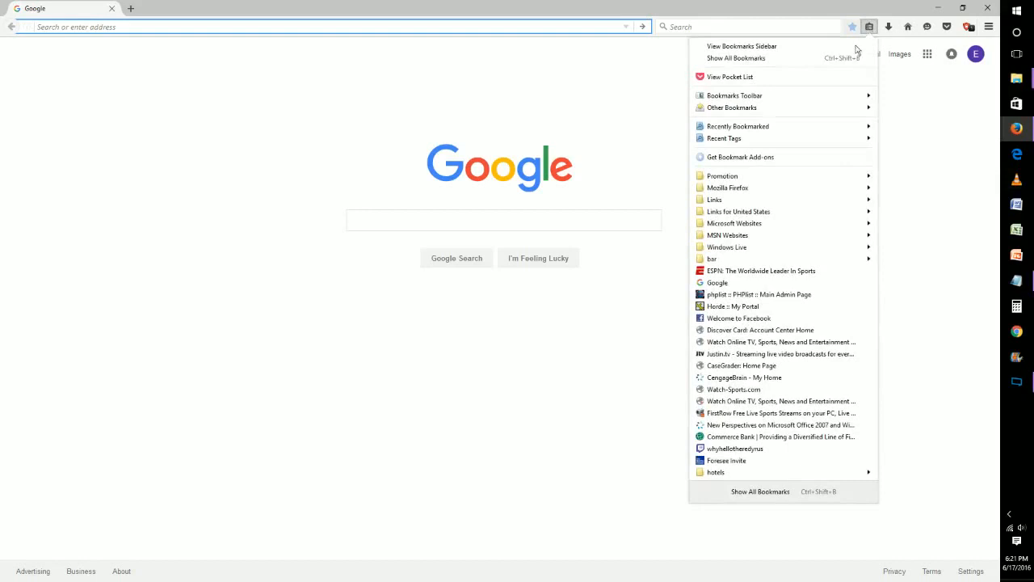
mouse_move(714, 472)
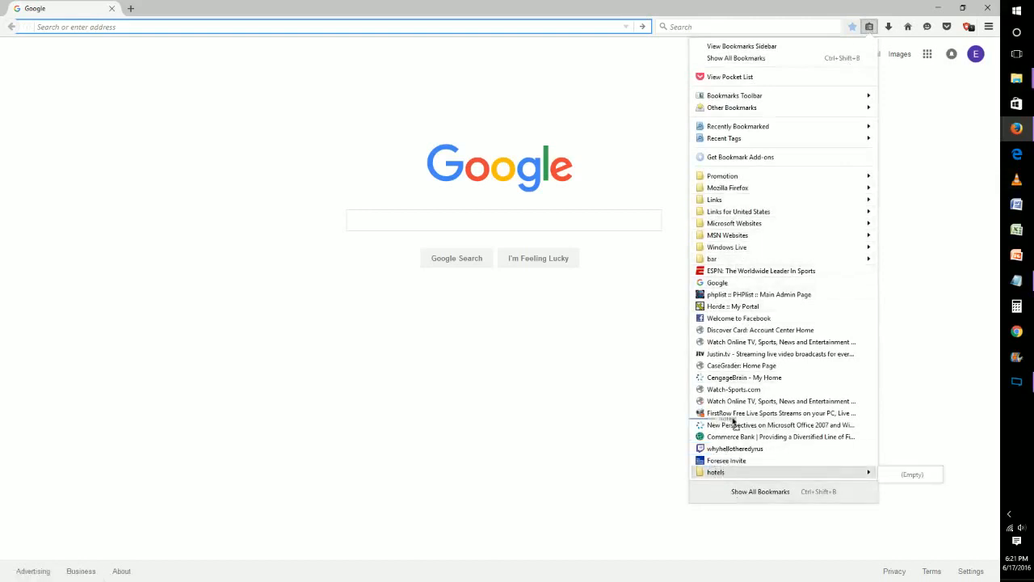
mouse_move(721, 174)
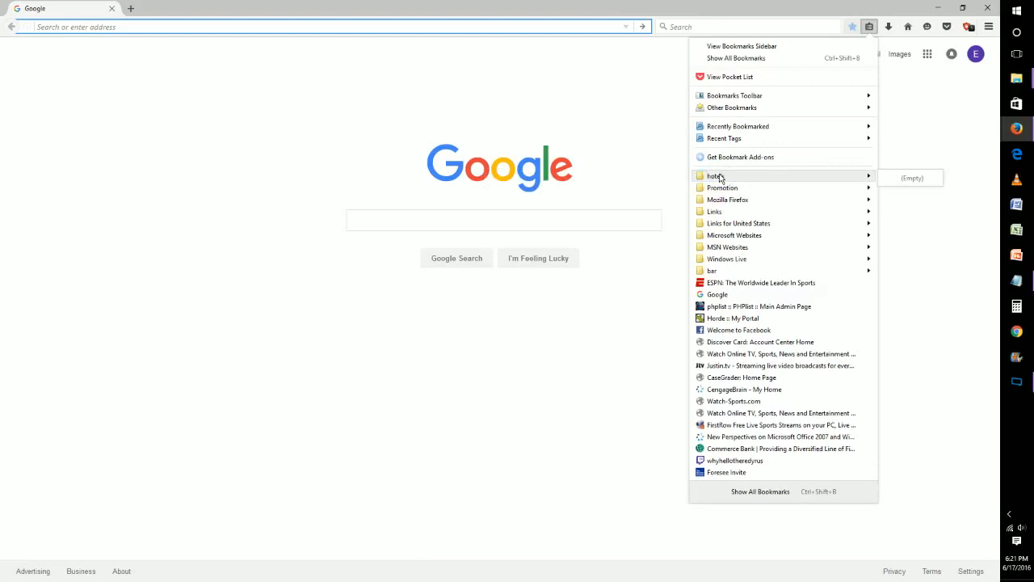
mouse_move(717, 176)
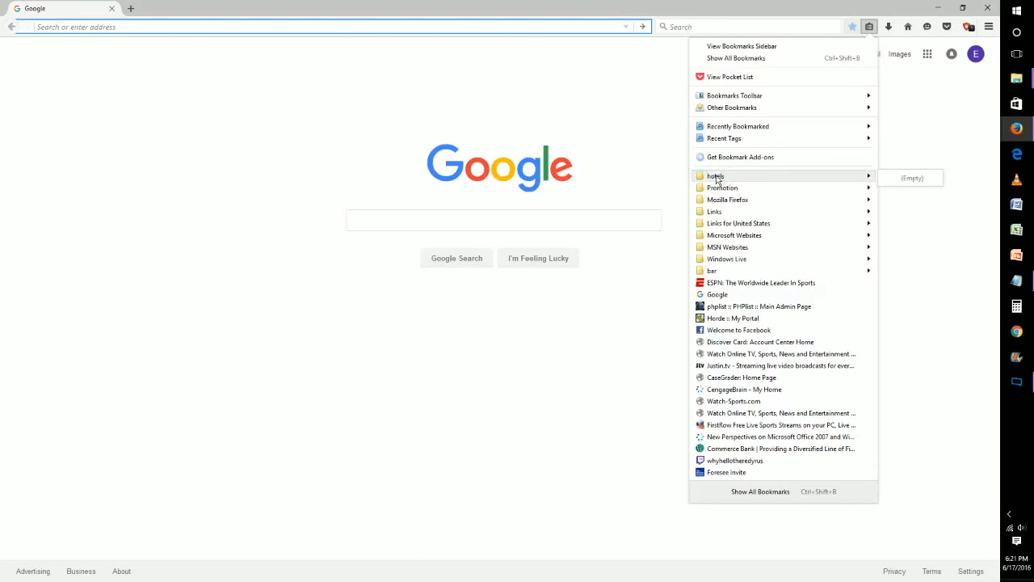
mouse_move(637, 157)
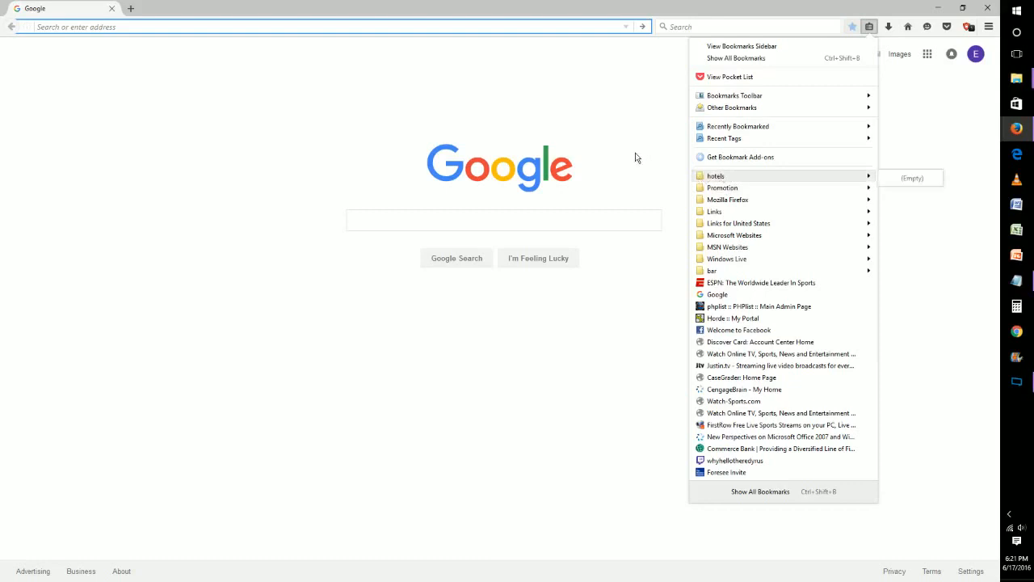
Search Google for "hotels in orlando florida" and show the full list of hotel results
click(504, 220)
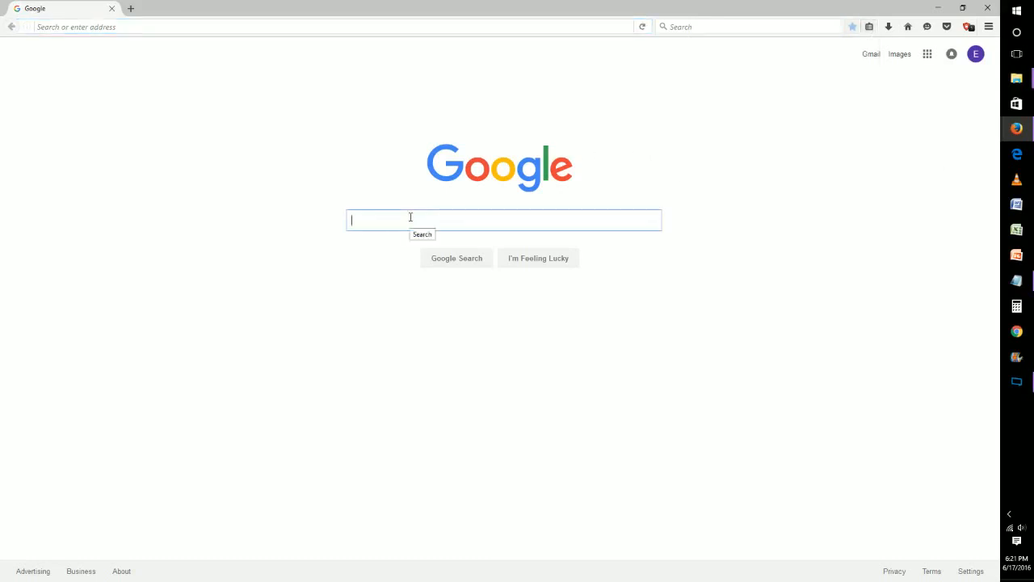
text(hotels in)
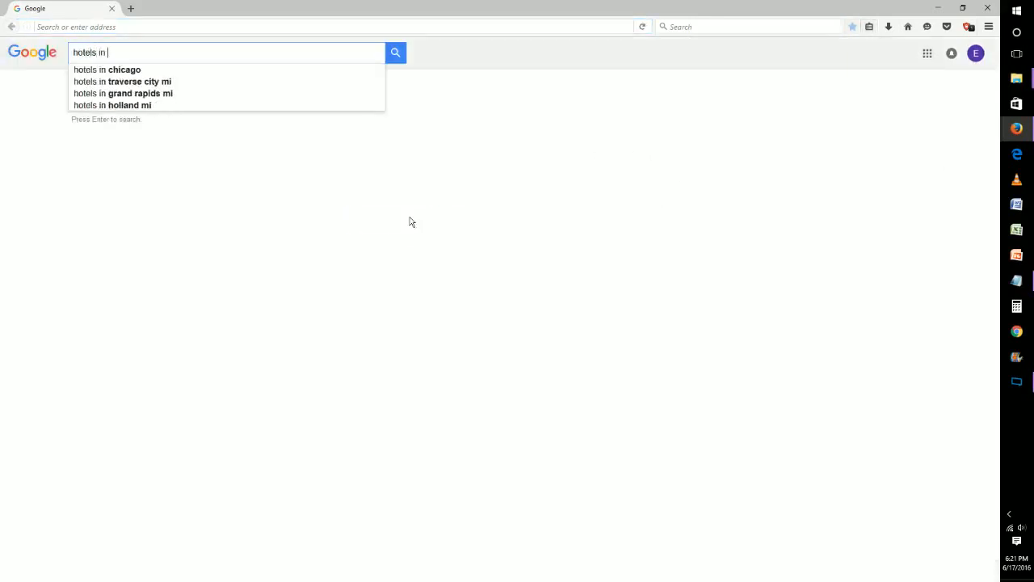
text(orlan)
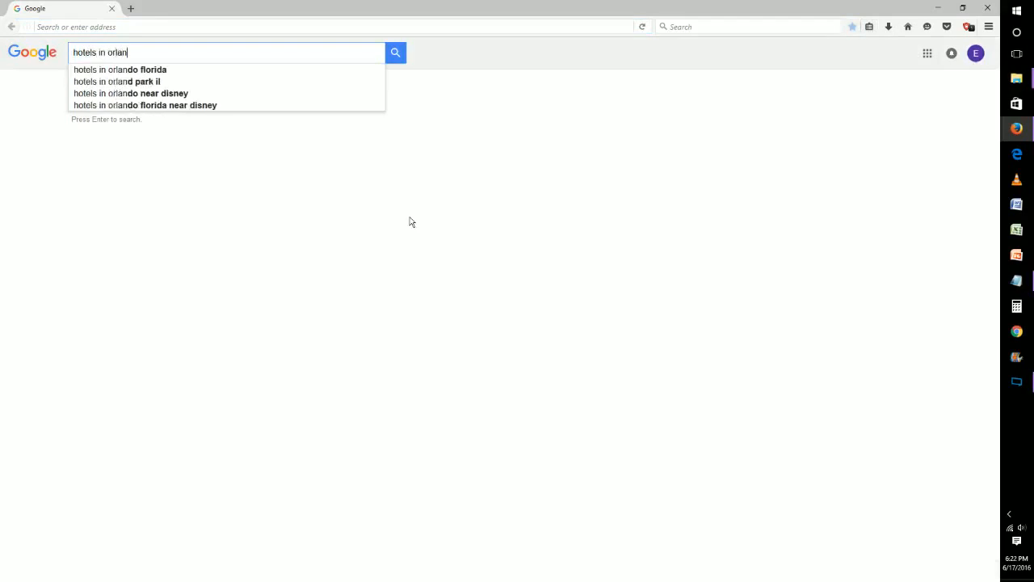
click(120, 70)
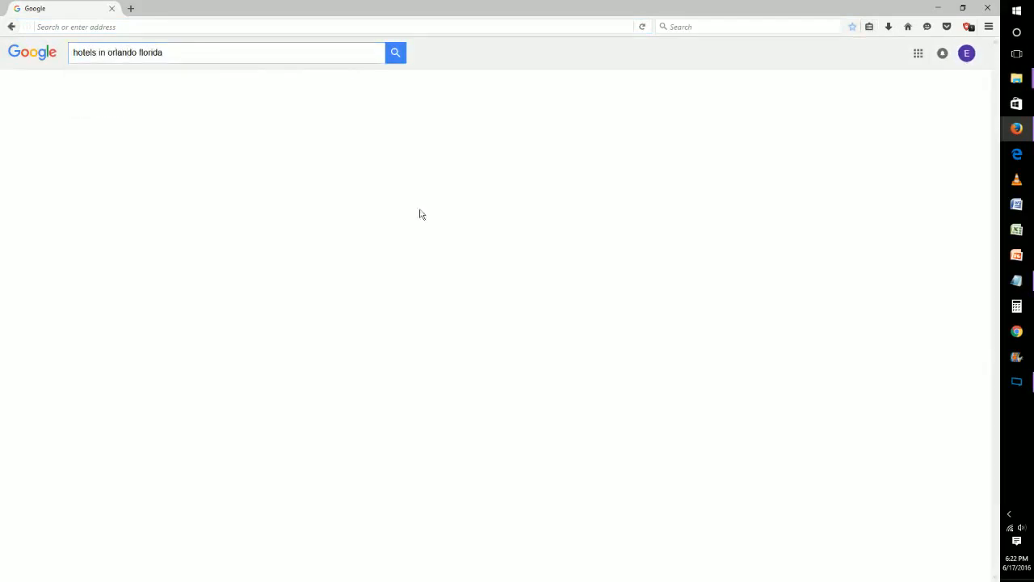
click(394, 52)
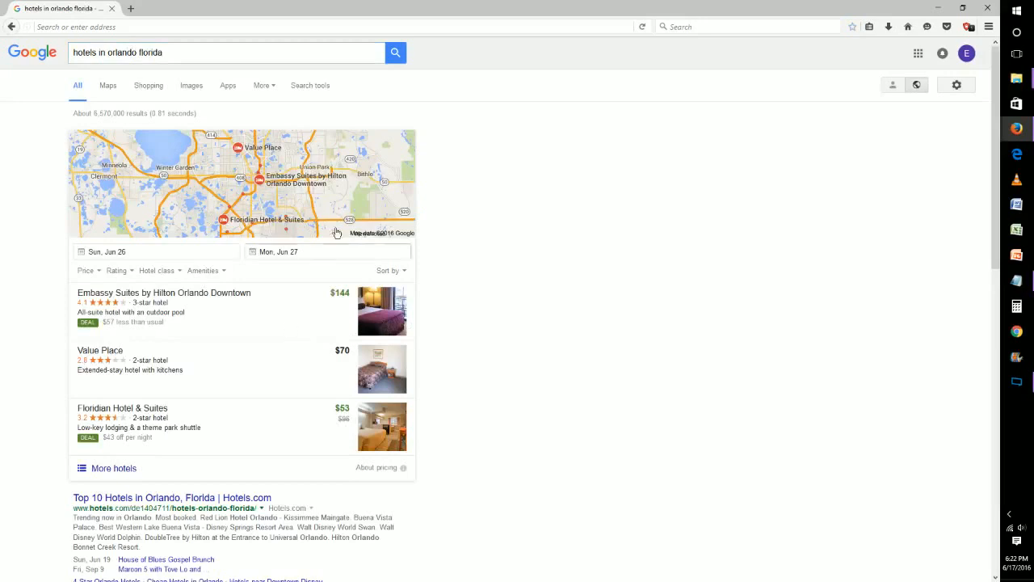
Choose Embassy Suites Orlando Downtown from the results and load the hotel's own website
scroll(down, 3)
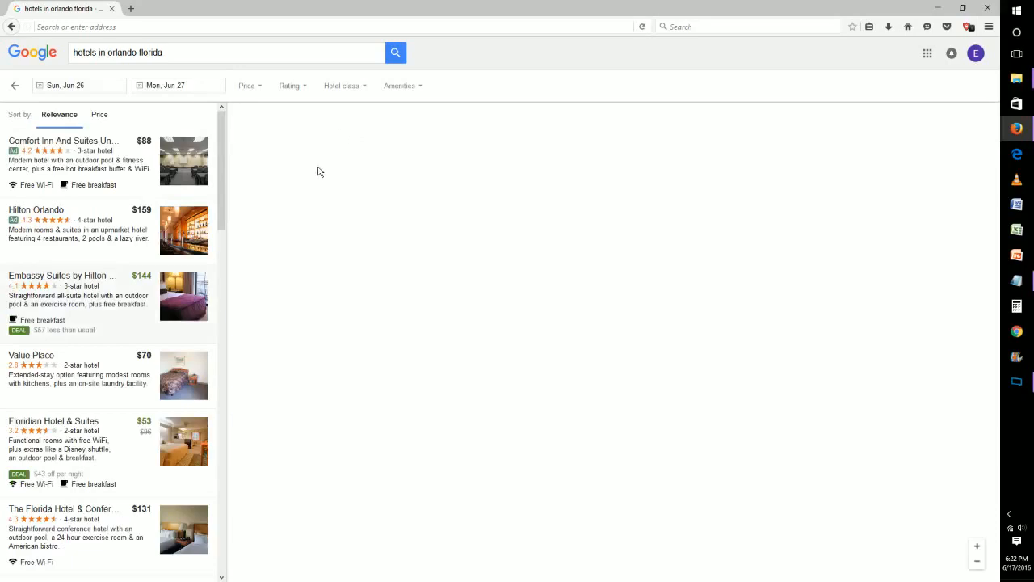
click(62, 275)
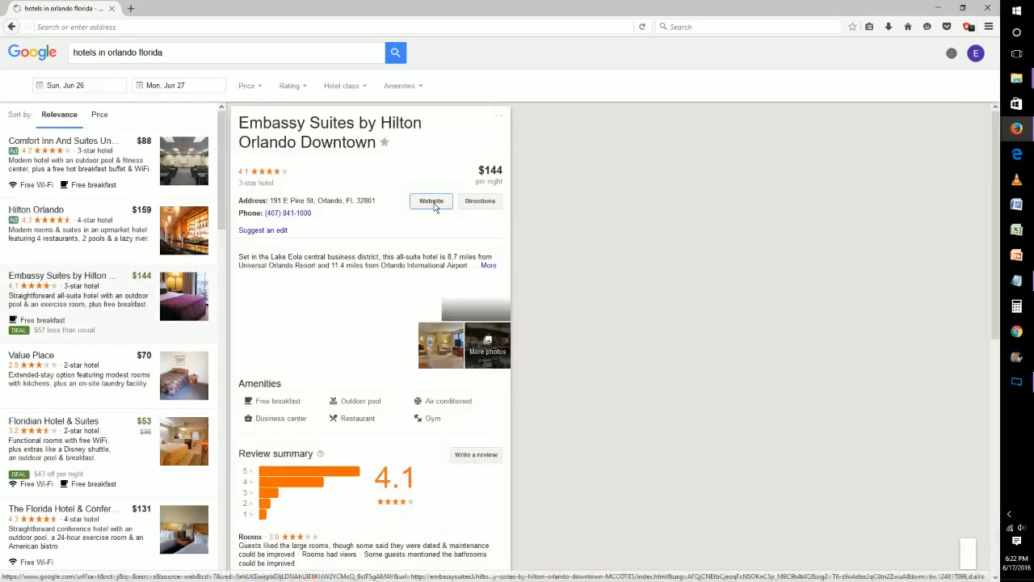
click(430, 200)
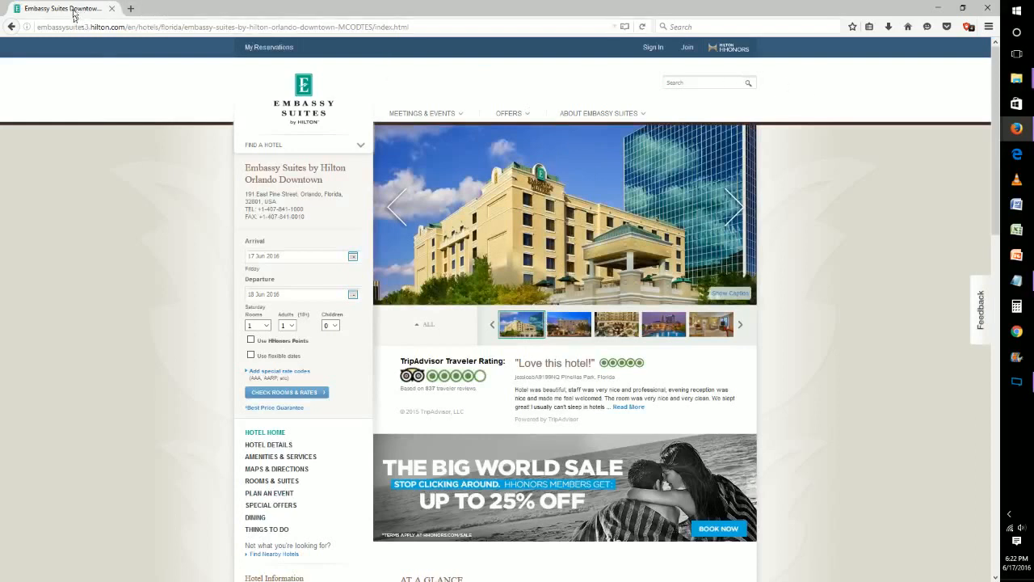
mouse_move(61, 8)
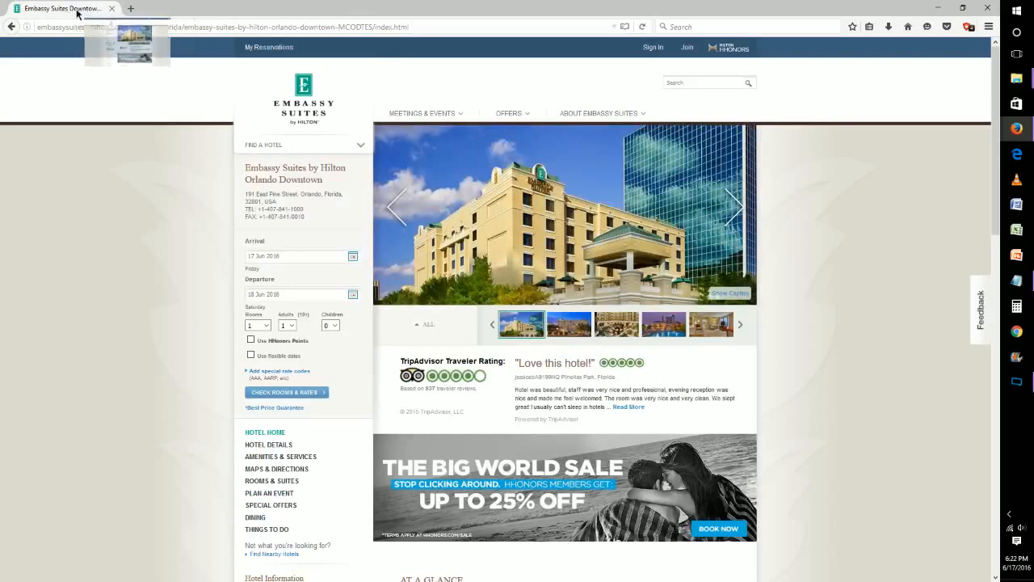
click(870, 25)
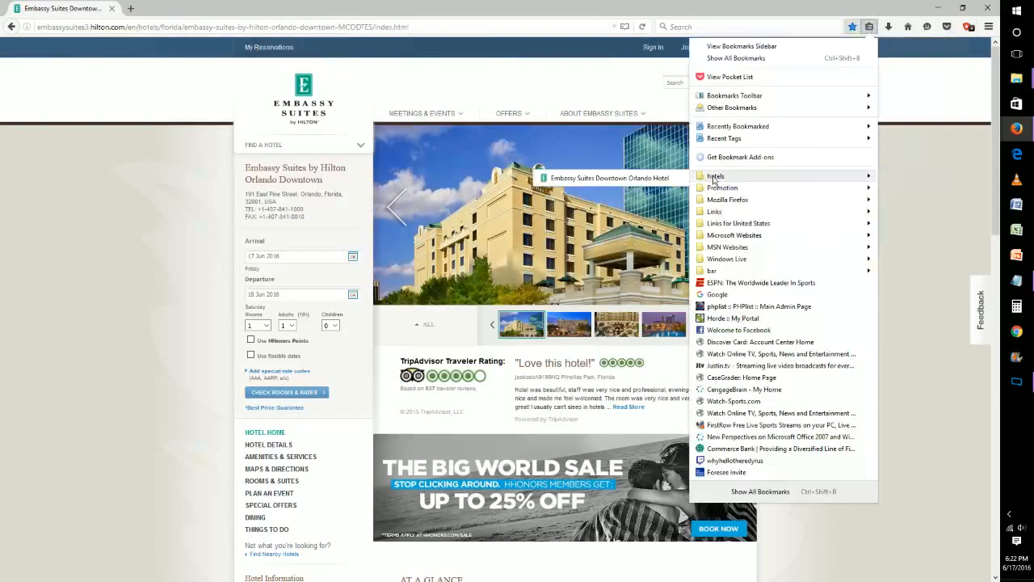
mouse_move(650, 180)
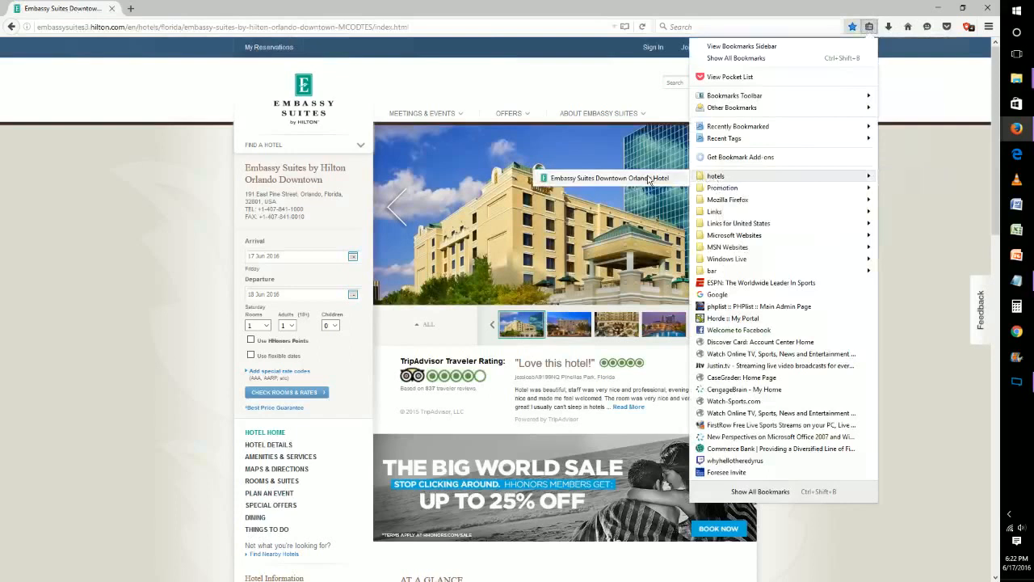
right_click(716, 176)
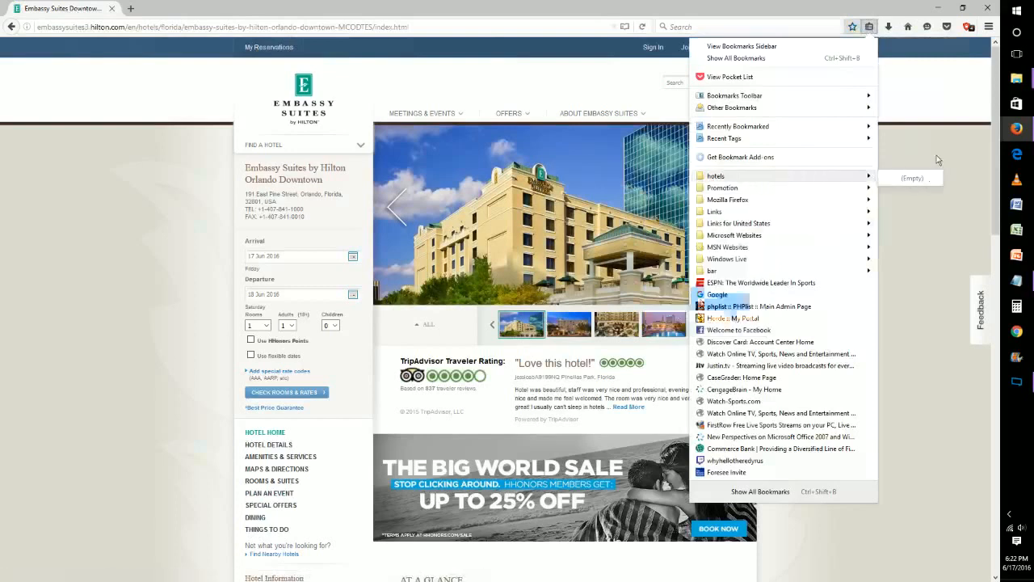
click(853, 26)
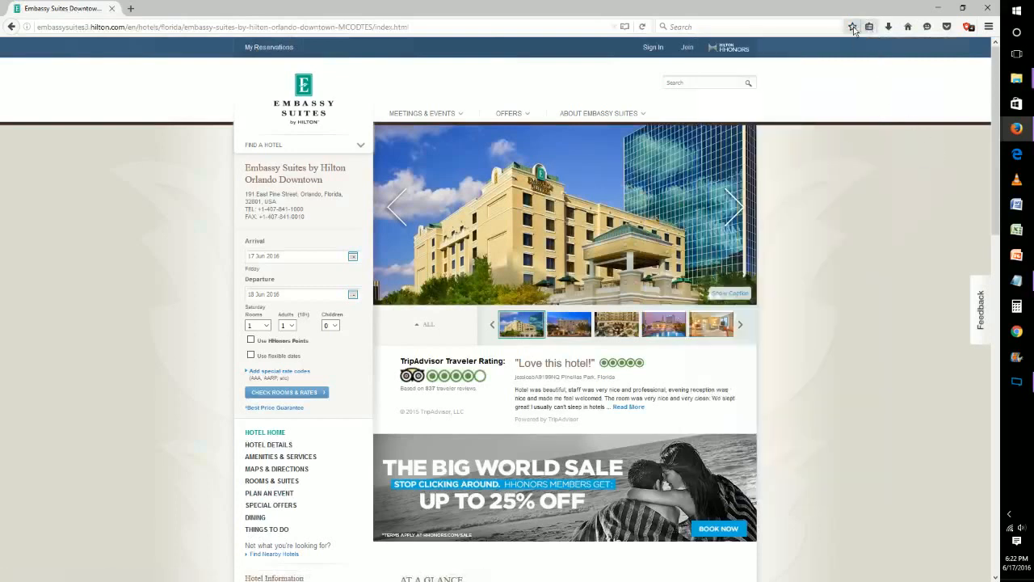
Bookmark the Embassy Suites page into the Hotels folder under Bookmarks Menu
click(853, 26)
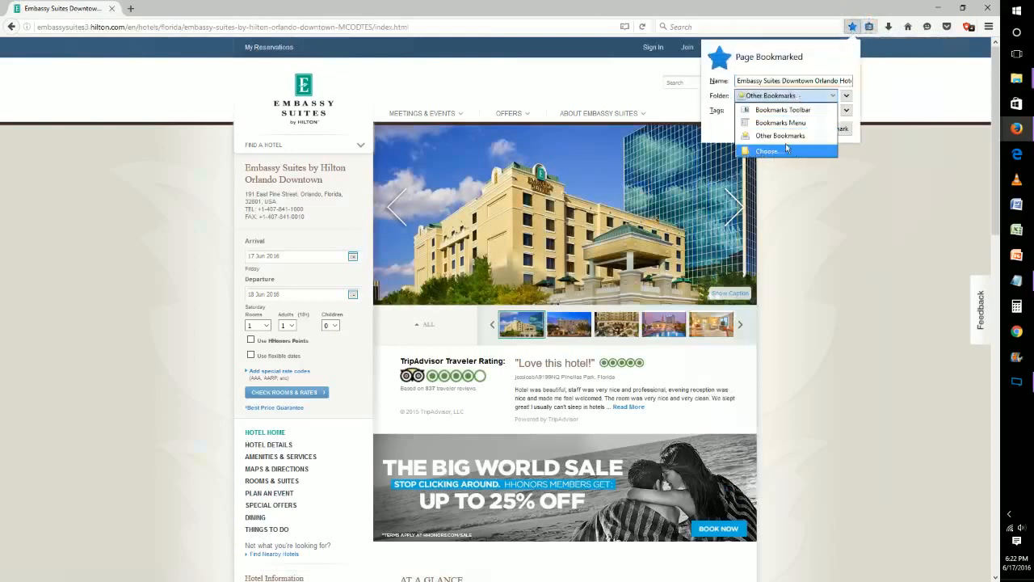
click(766, 152)
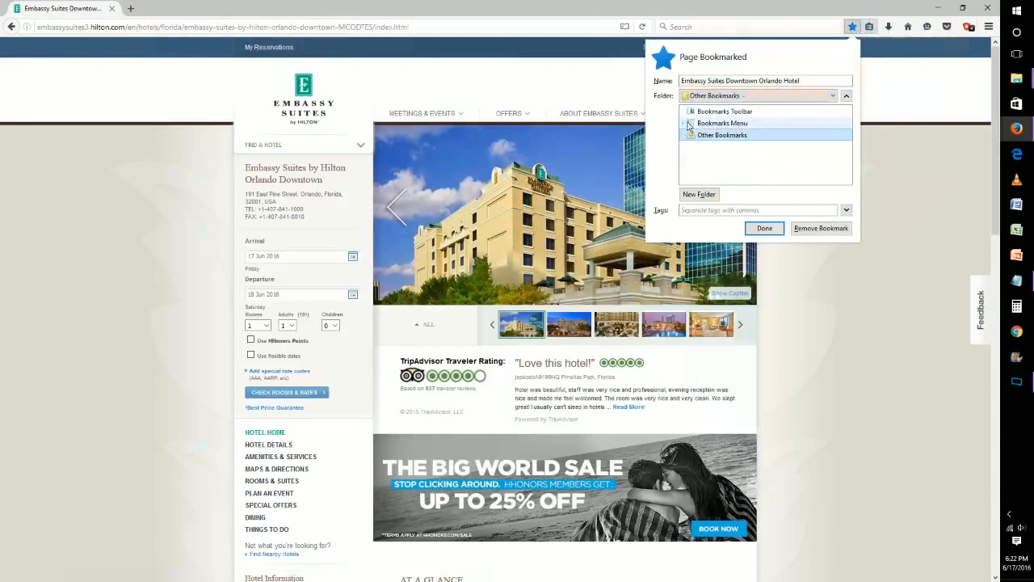
click(689, 123)
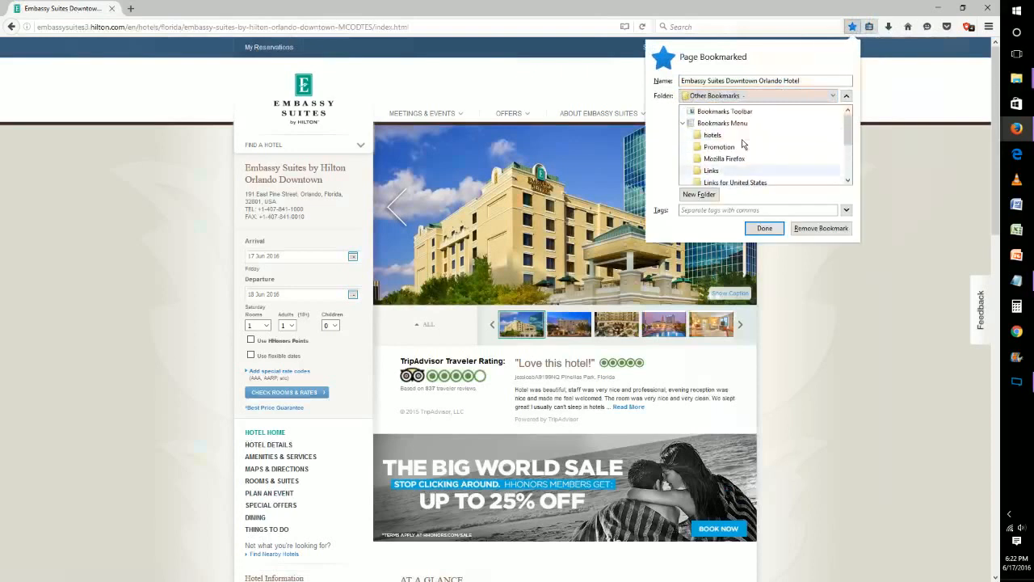
click(711, 135)
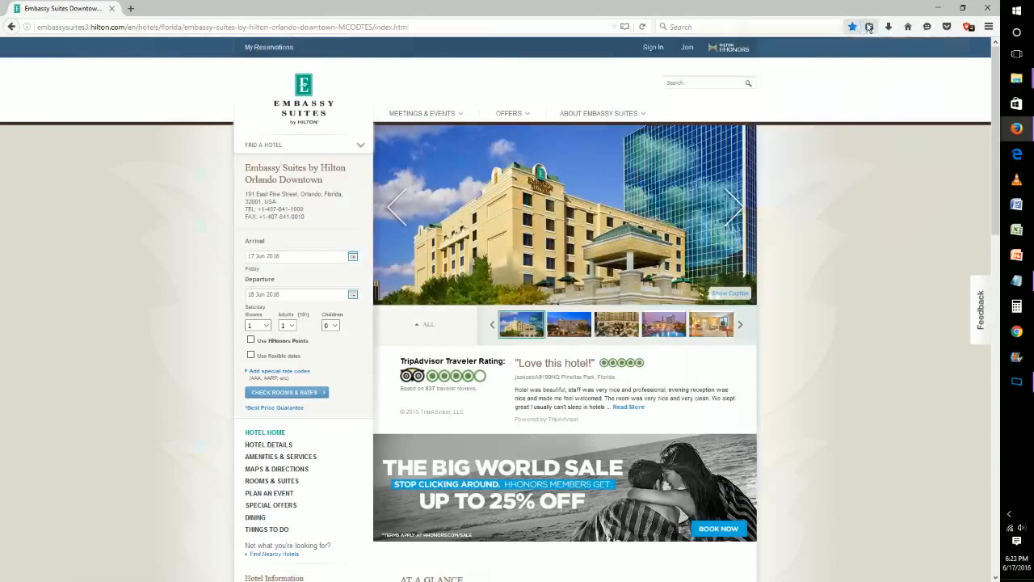
Verify the hotel bookmark appears inside the Hotels folder in the bookmarks list
click(869, 26)
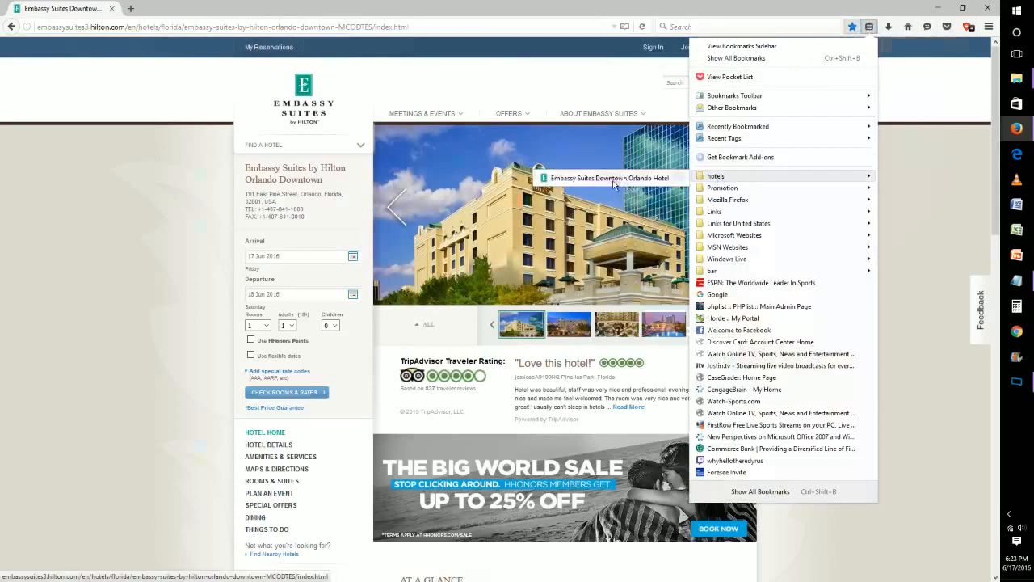
click(850, 106)
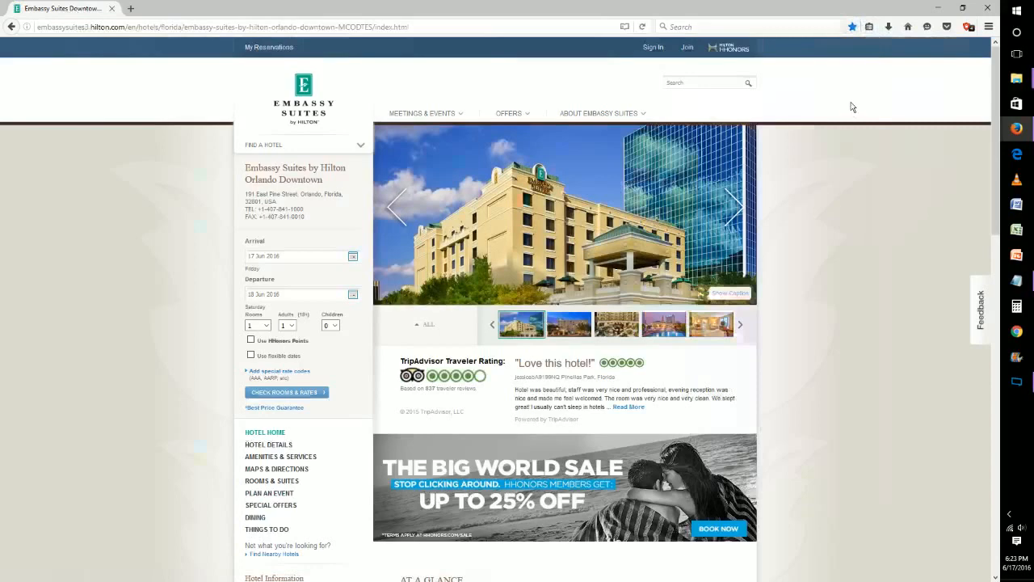
mouse_move(819, 139)
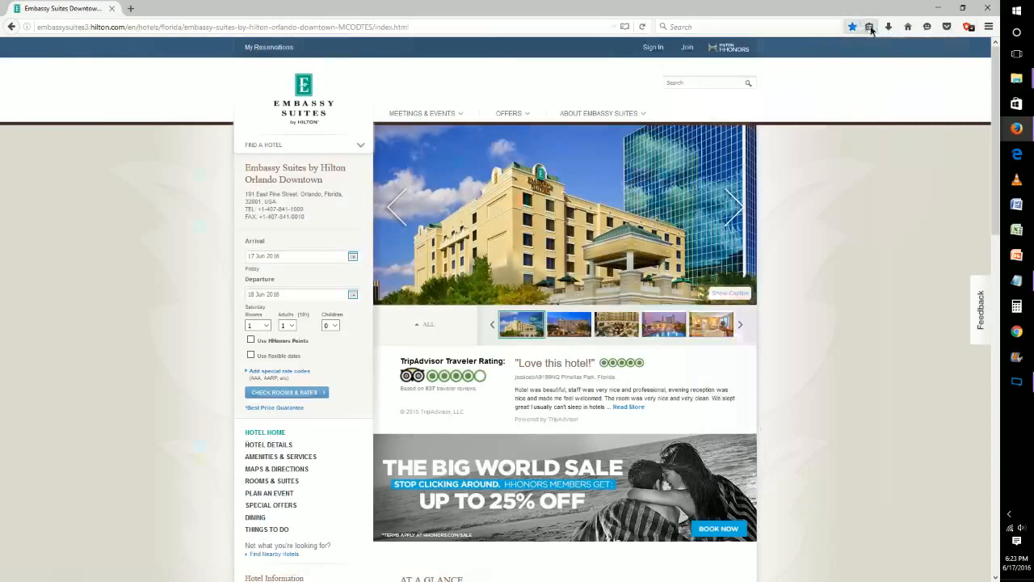
click(869, 26)
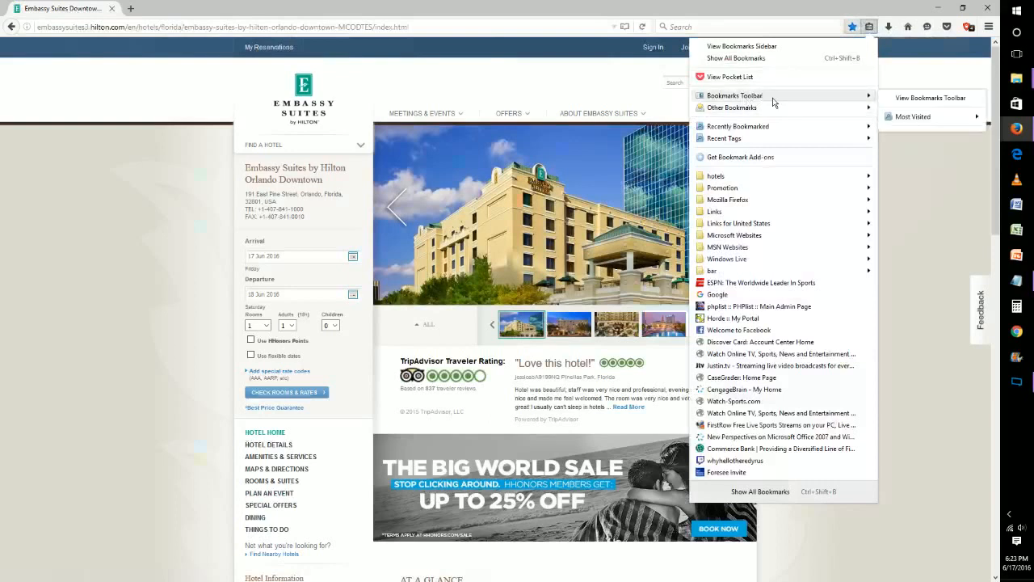
mouse_move(768, 97)
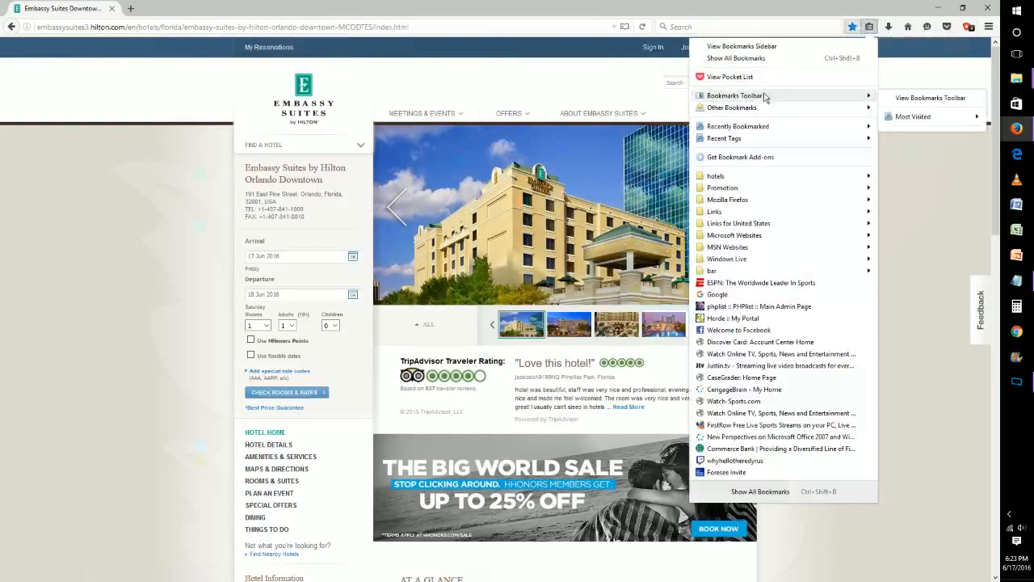
mouse_move(774, 98)
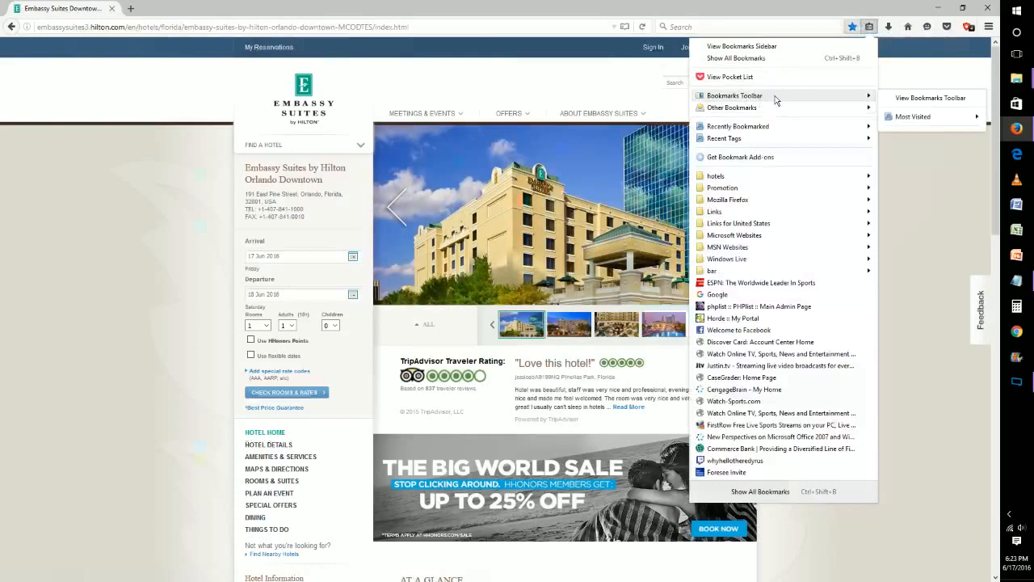
click(929, 229)
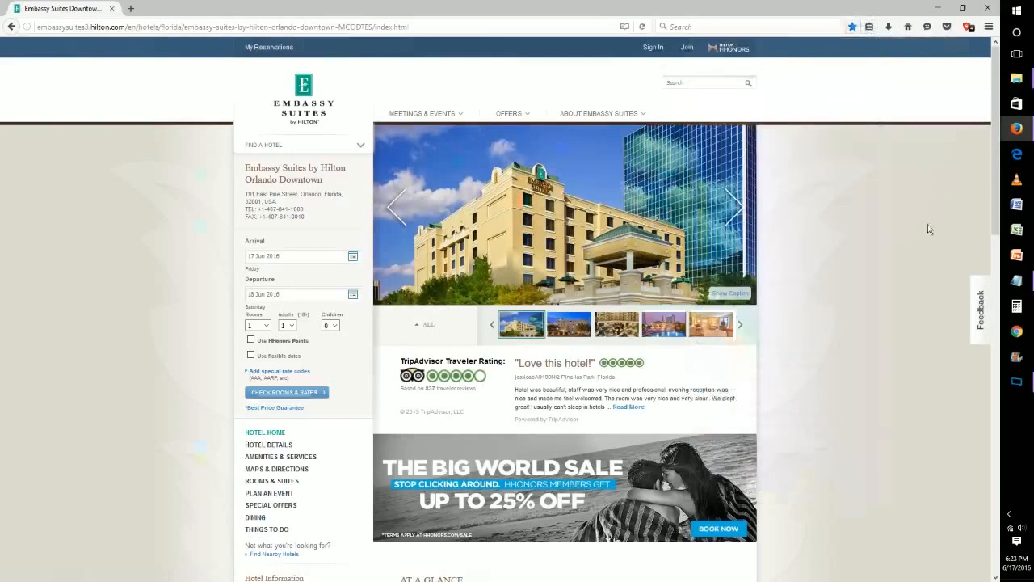
mouse_move(902, 255)
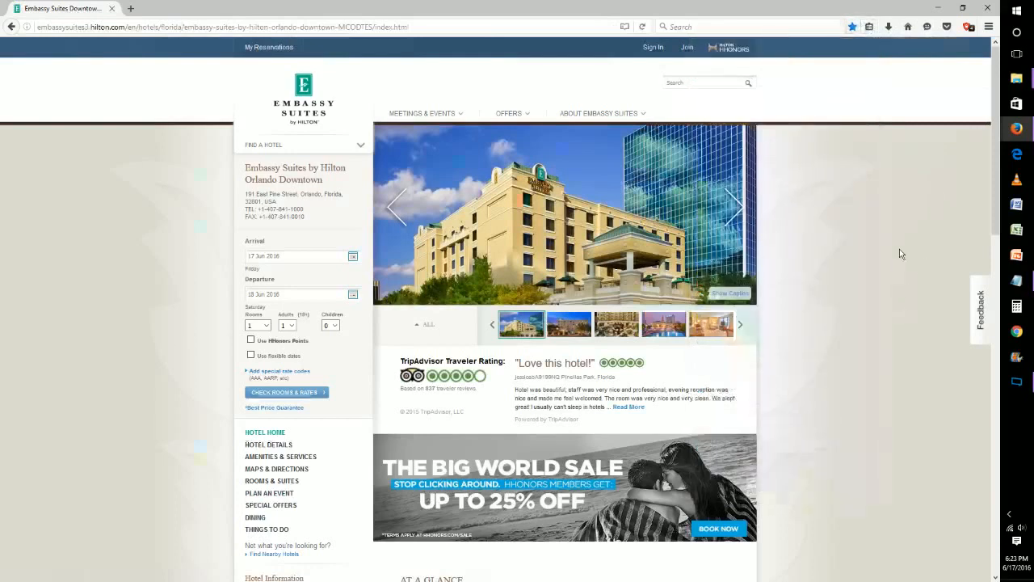